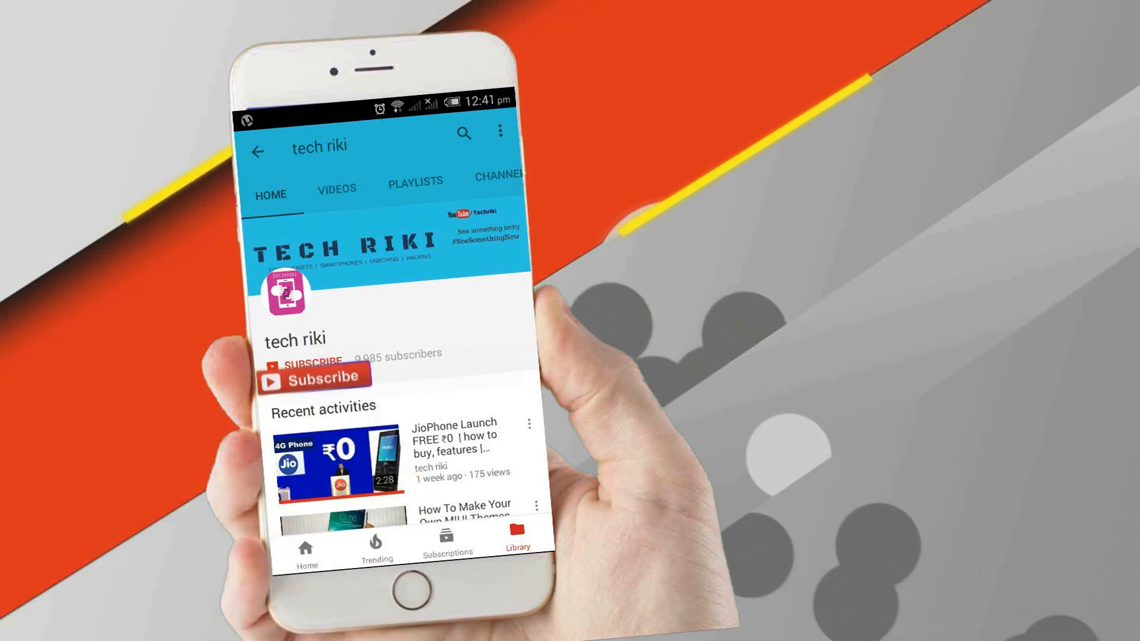
Subscribe to the tech riki channel and enable notifications for new uploads
left_click(313, 376)
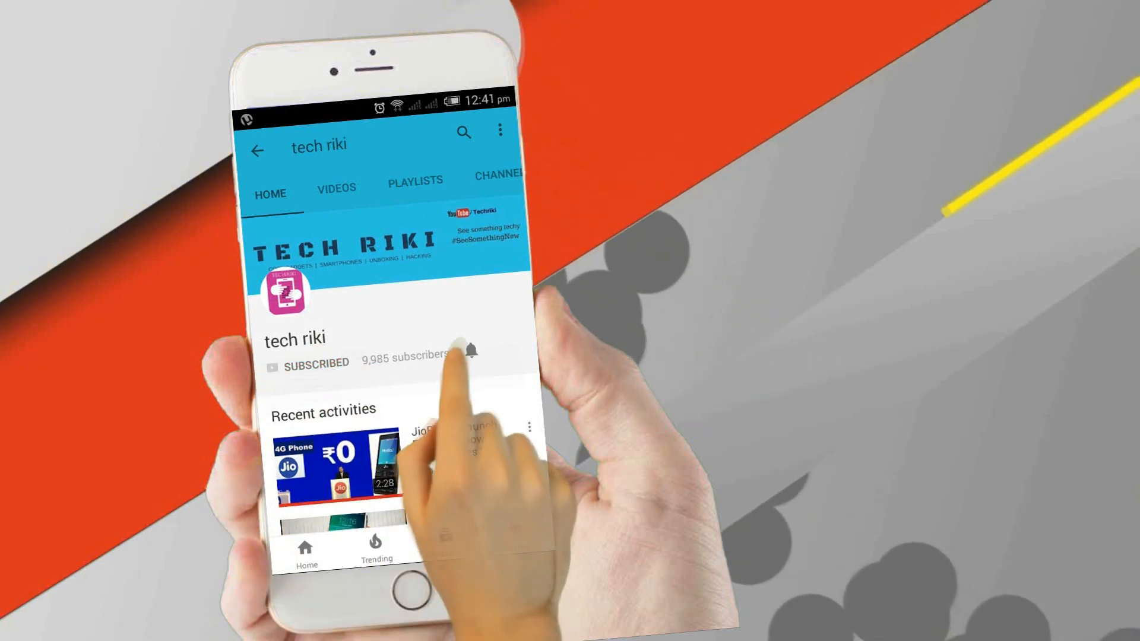
left_click(472, 355)
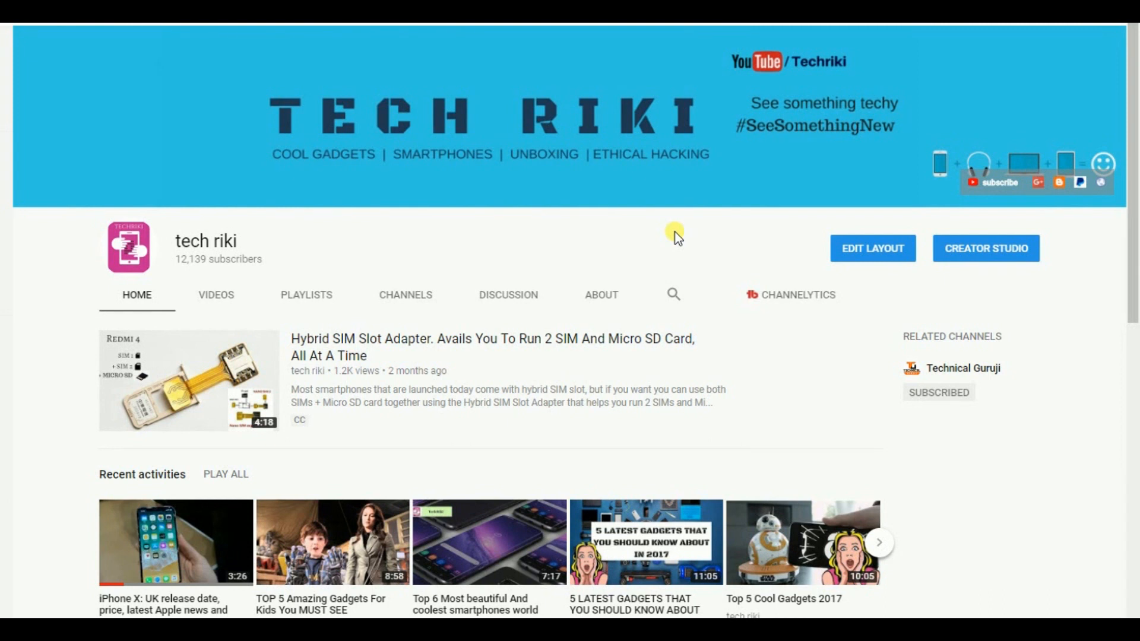
mouse_move(675, 235)
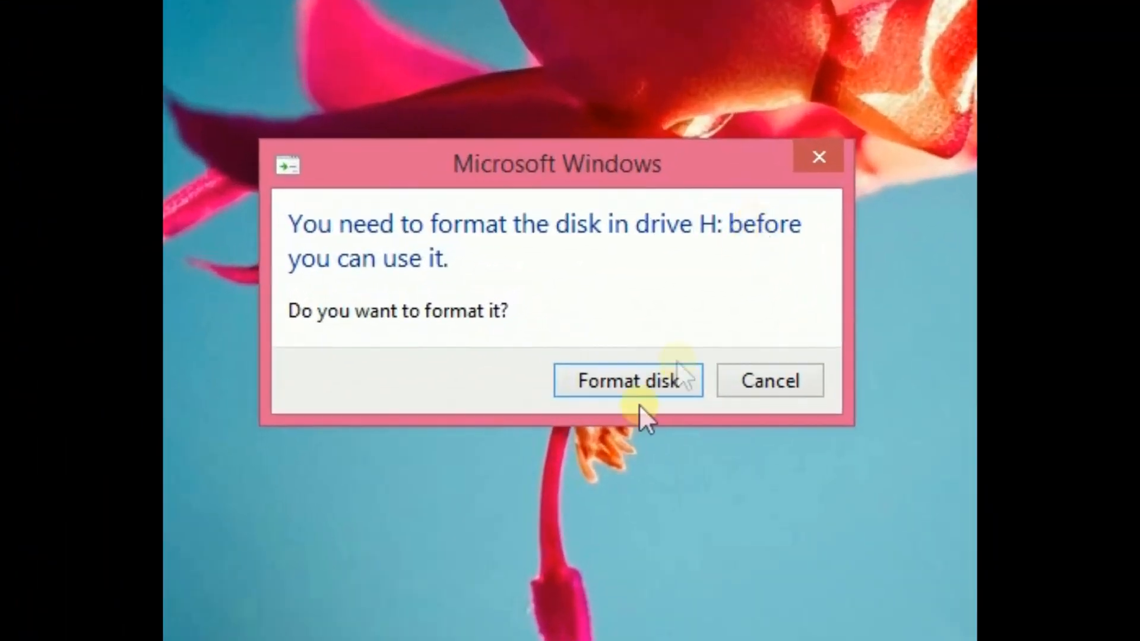
Attempt a quick format of Removable Disk (H:), which fails, and dismiss the can't-format error
left_click(627, 380)
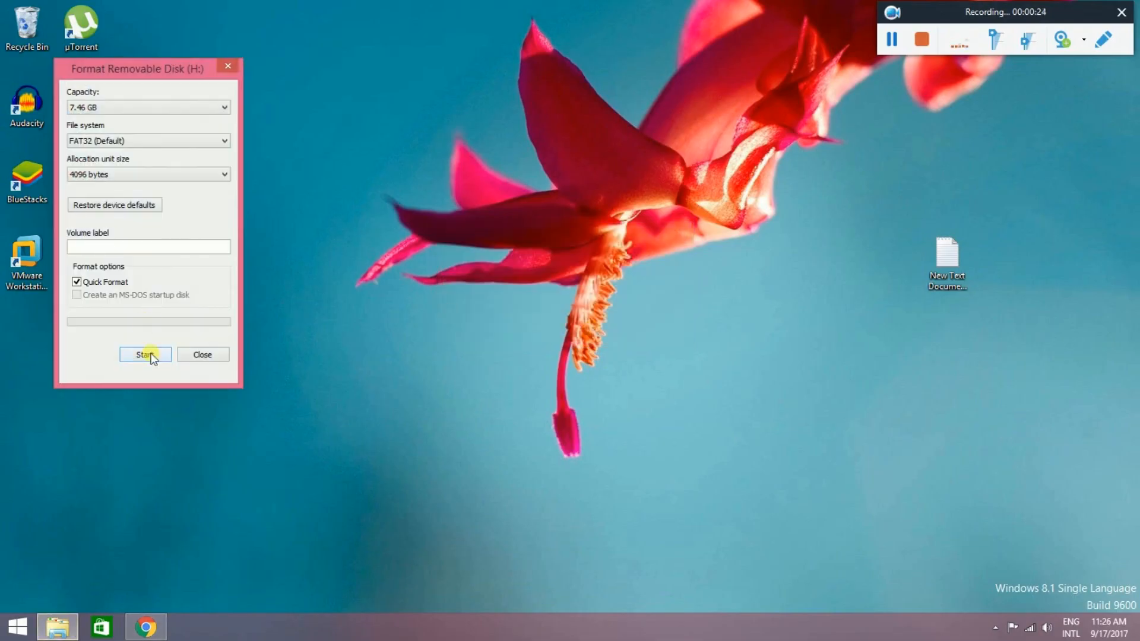
left_click(145, 354)
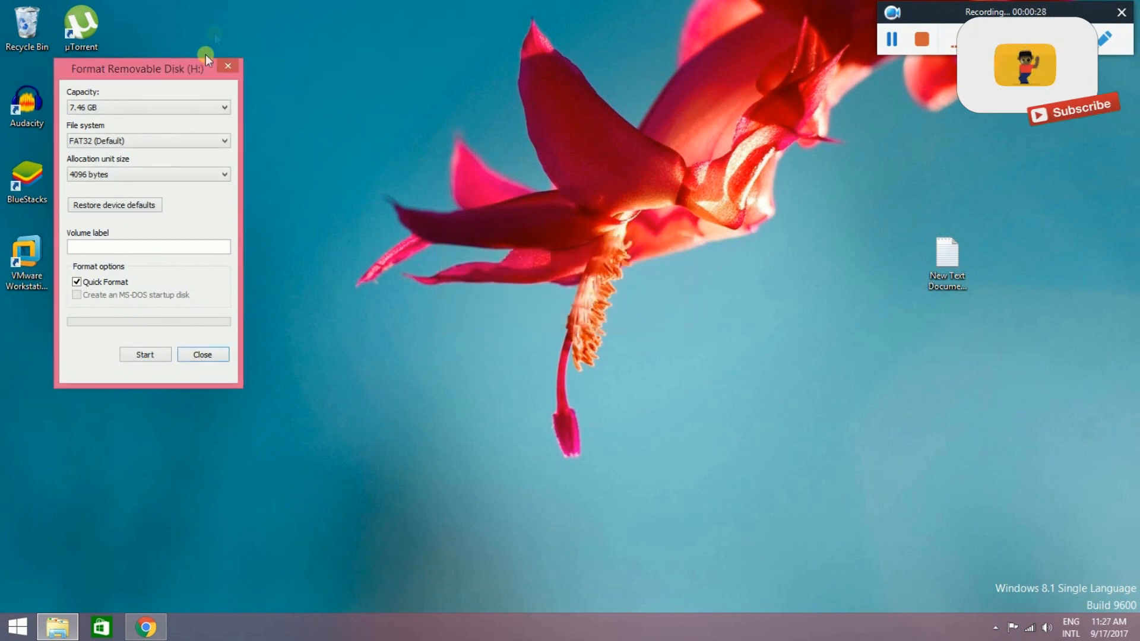
left_click(145, 354)
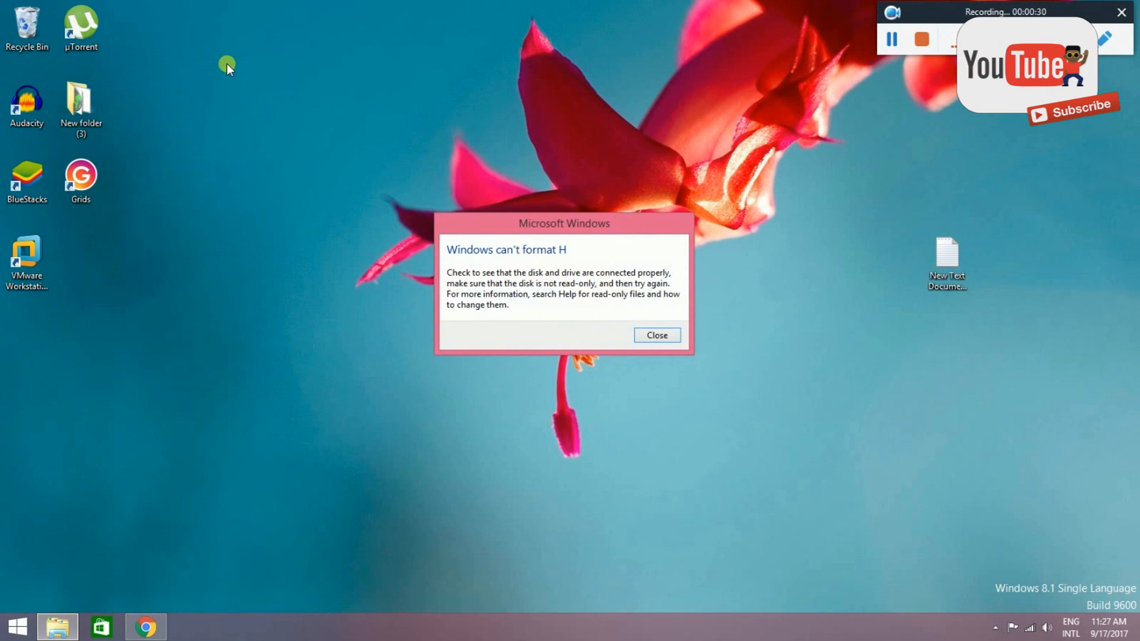
left_click(656, 335)
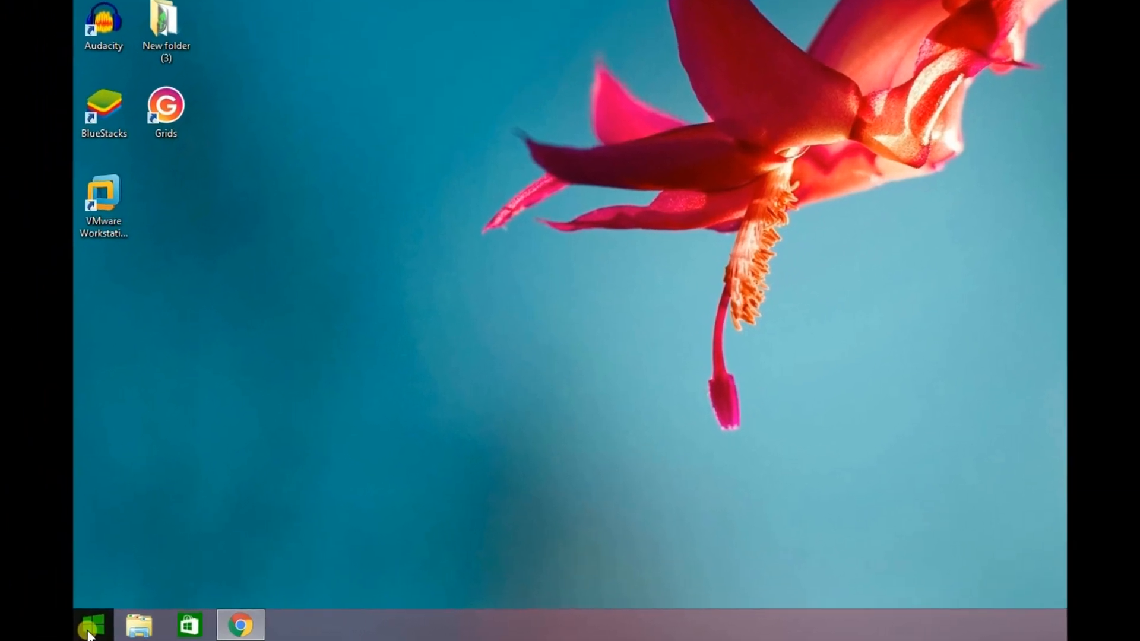
Launch Command Prompt (Admin) from the Start button's system tools menu
right_click(92, 624)
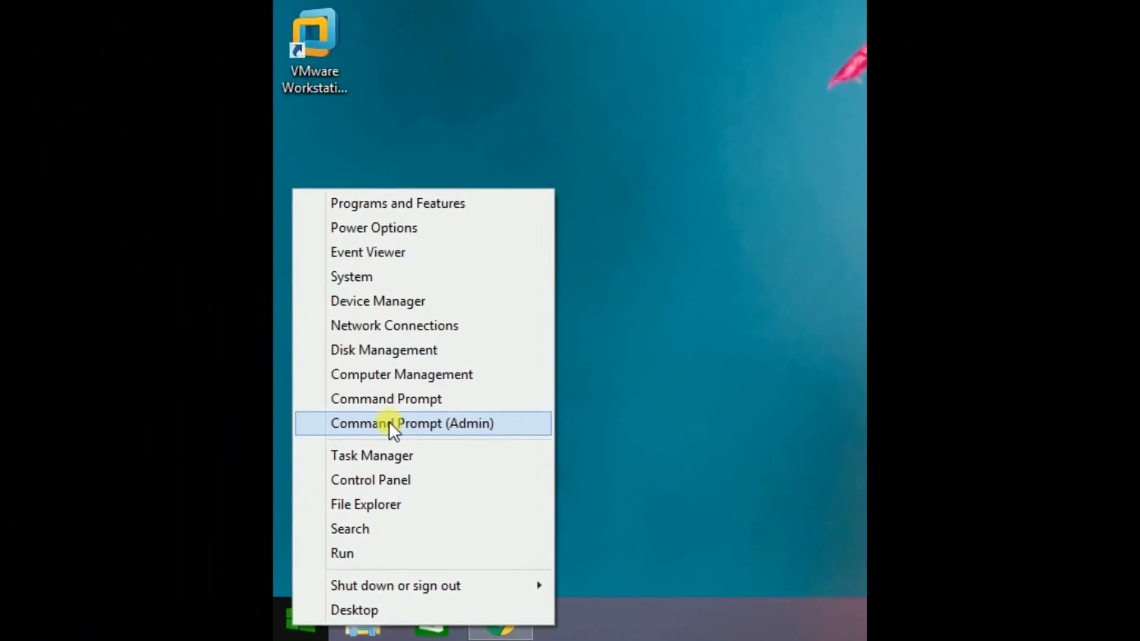
left_click(412, 423)
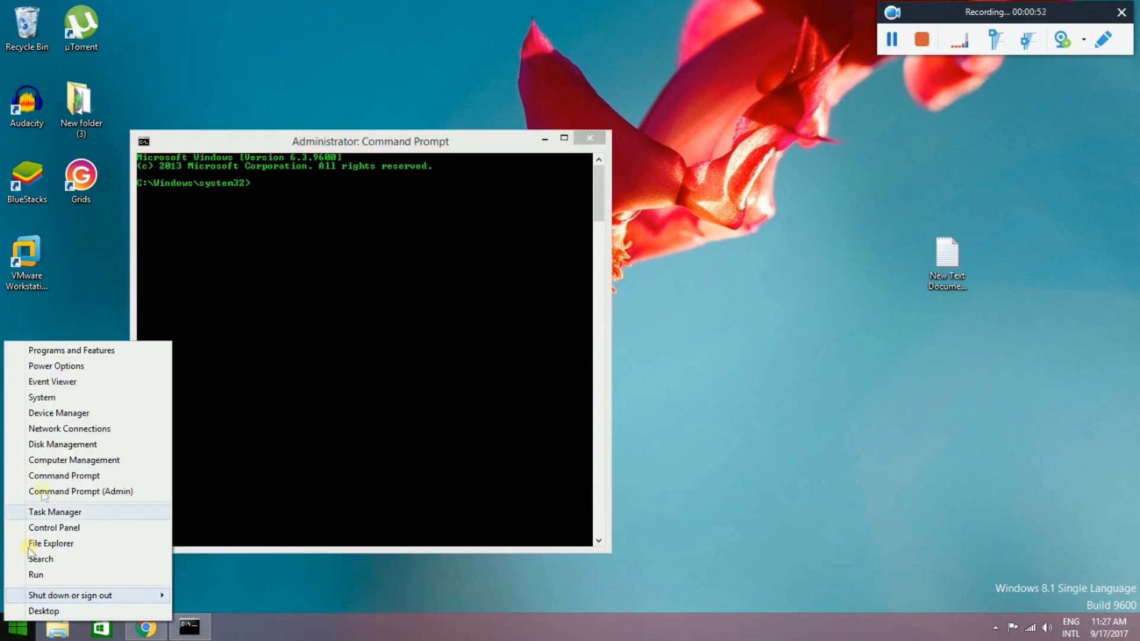
left_click(64, 475)
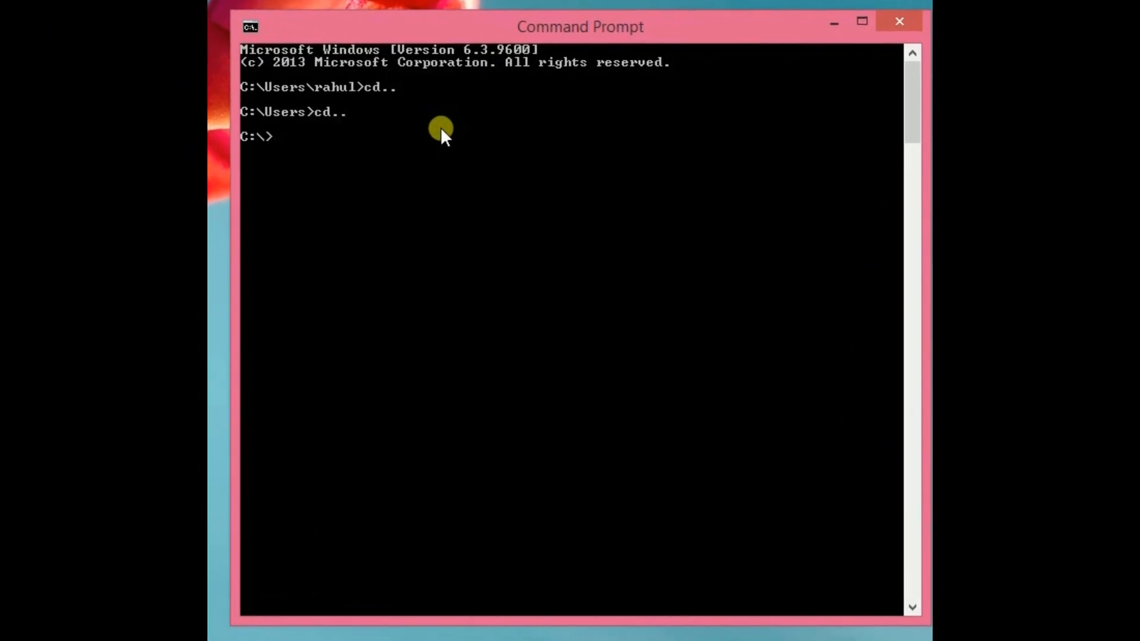
mouse_move(384, 119)
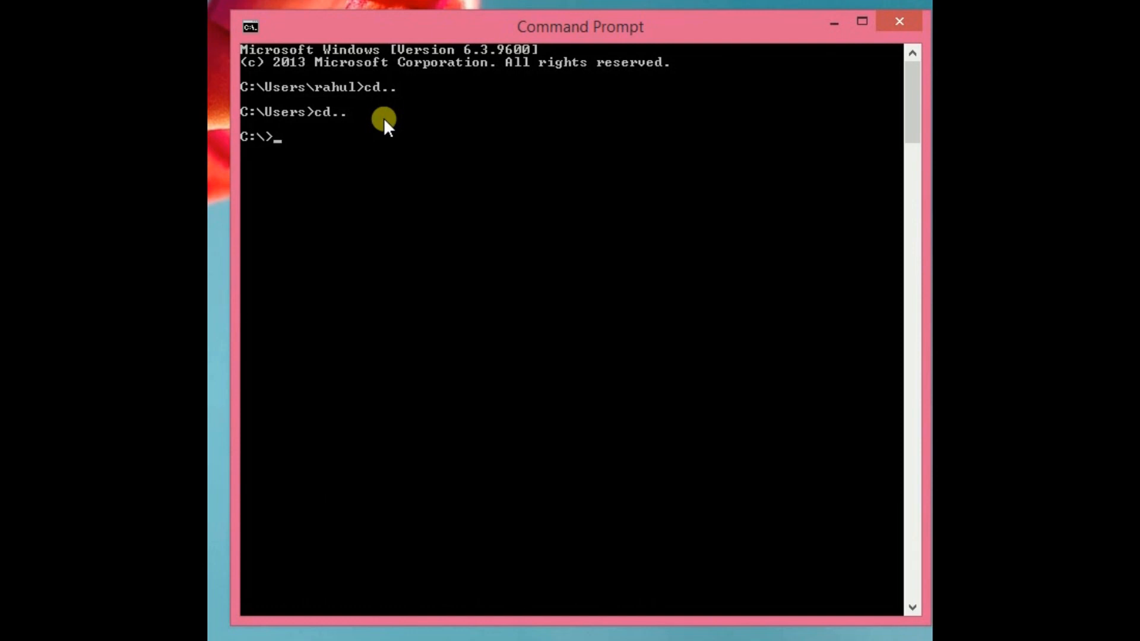
Change directory into Windows\System32, correcting typos, and begin entering the diskpart command
type("cd")
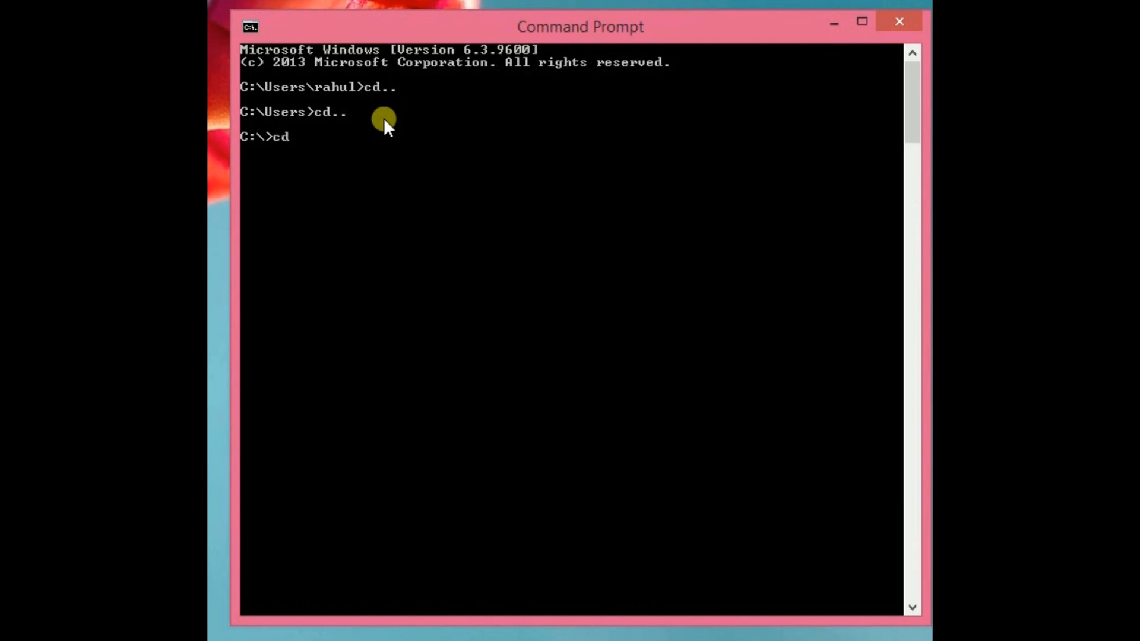
type("windows")
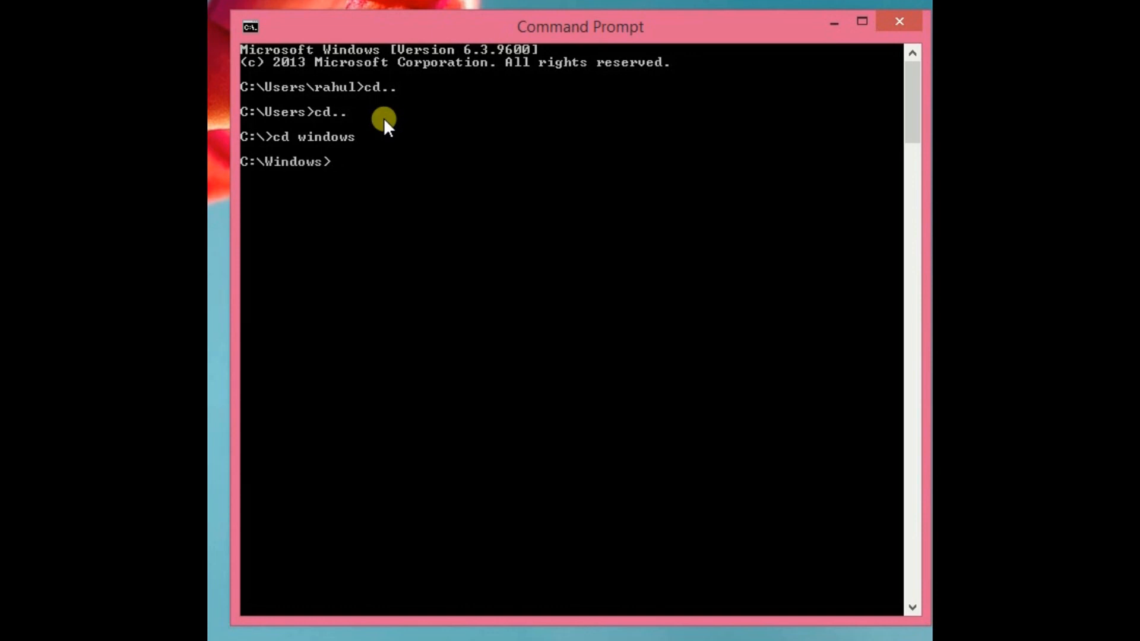
type("system")
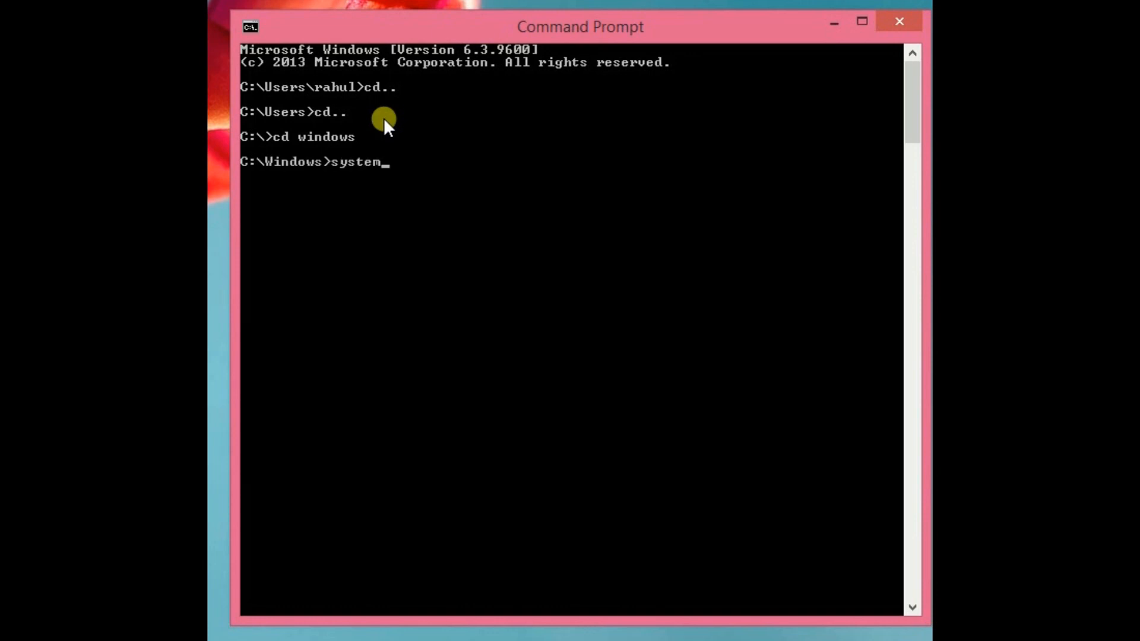
key("Backspace")
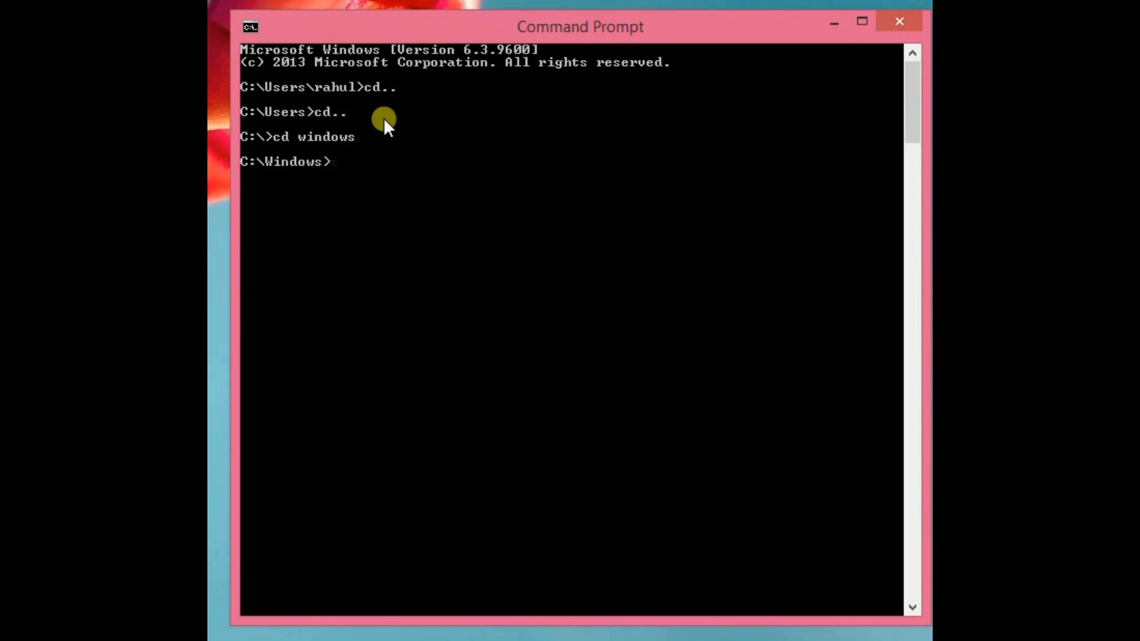
type("cd system 32")
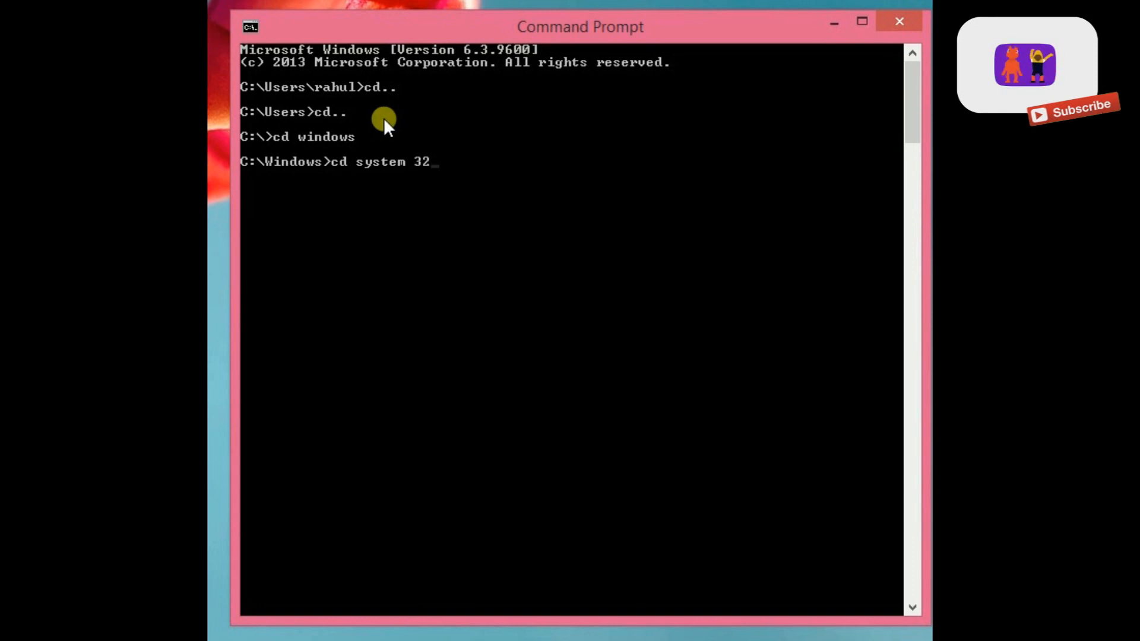
key("Backspace")
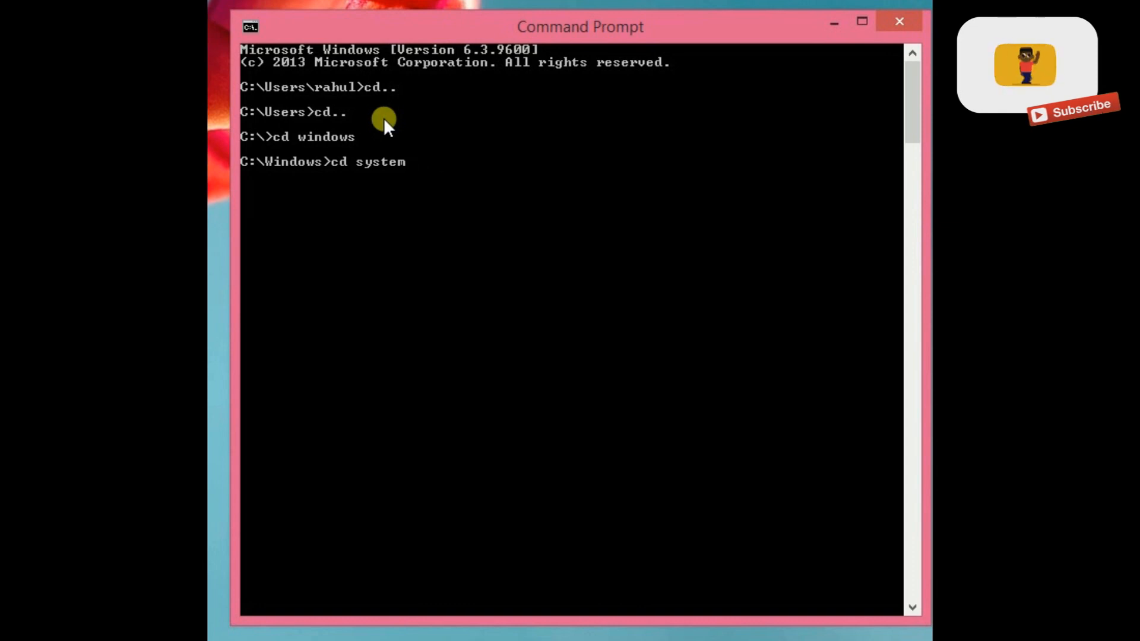
type("32")
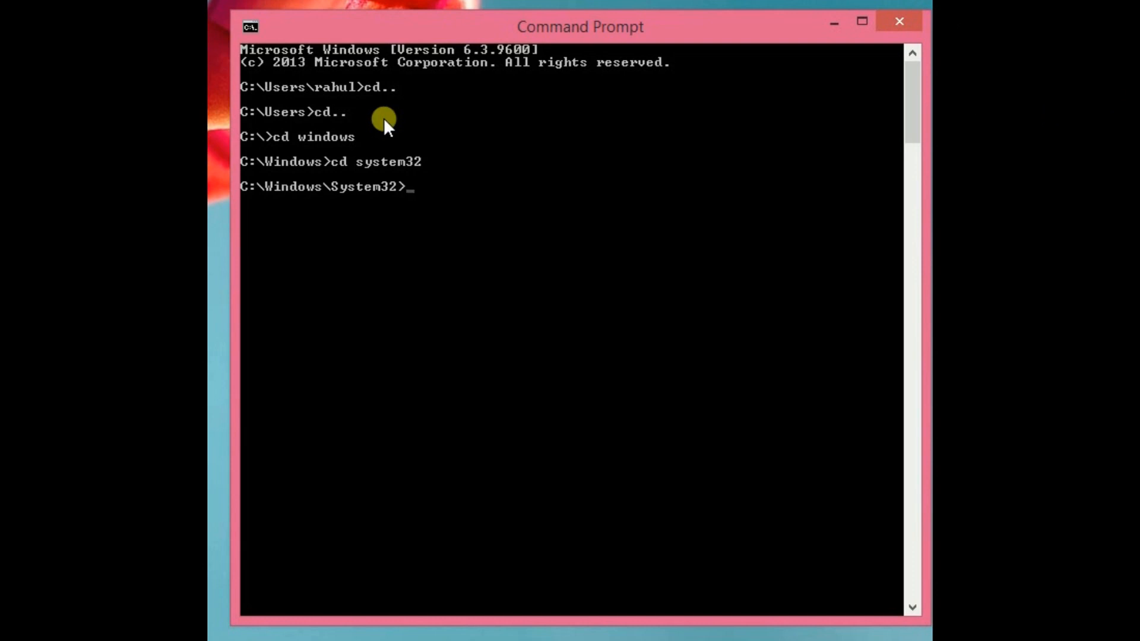
type("diskpart")
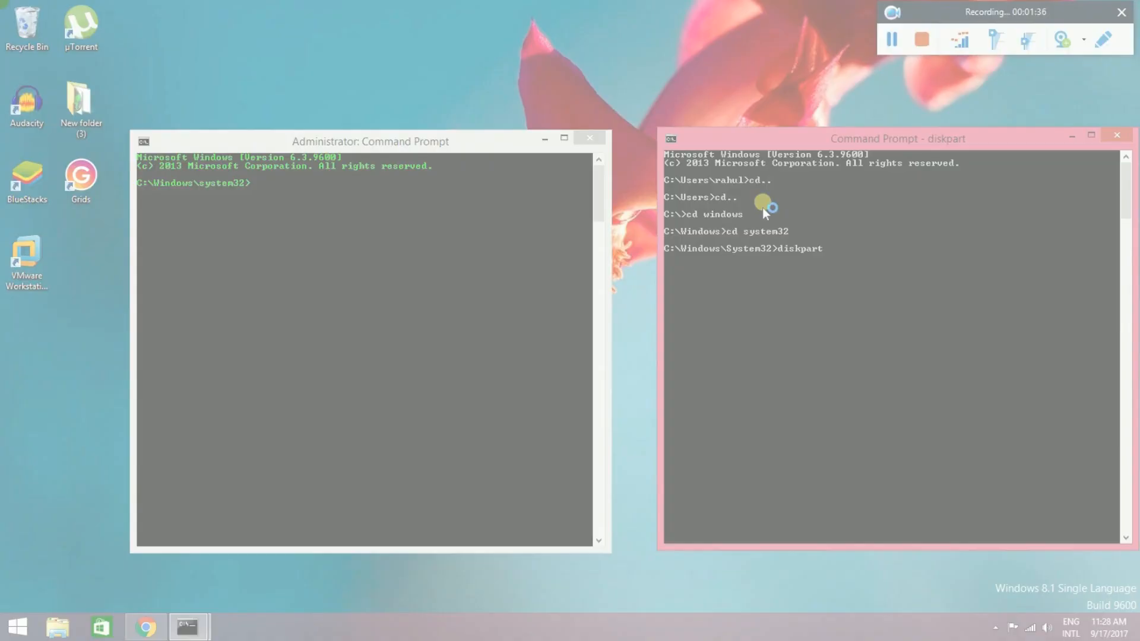
Run diskpart, then close the separate DiskPart window and the non-administrator prompt
key("enter")
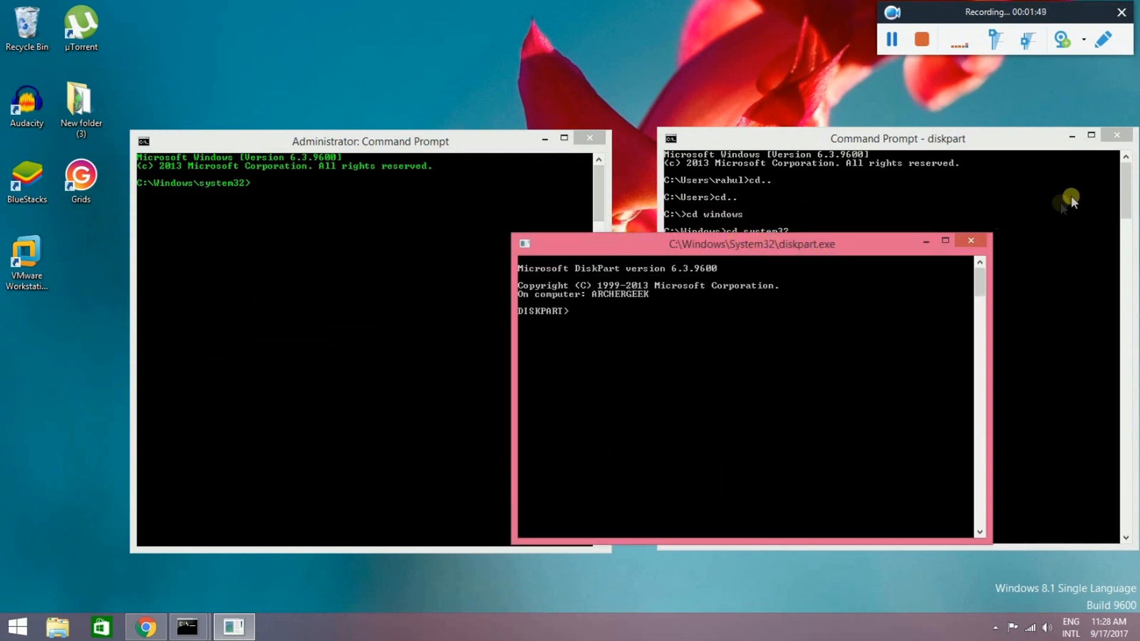
mouse_move(877, 336)
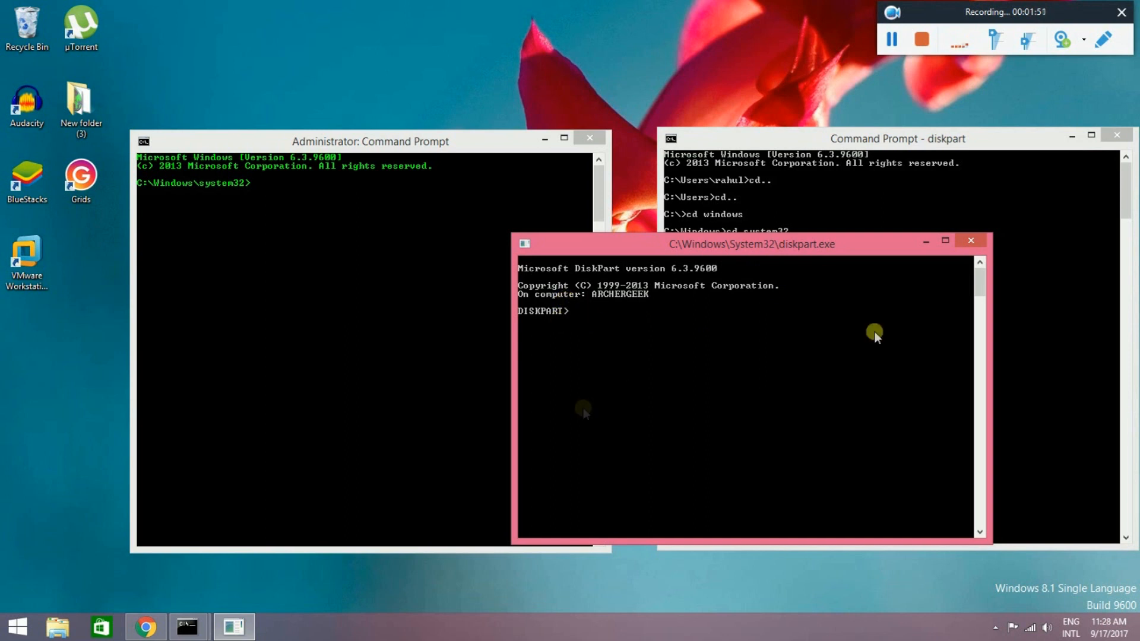
left_click(970, 241)
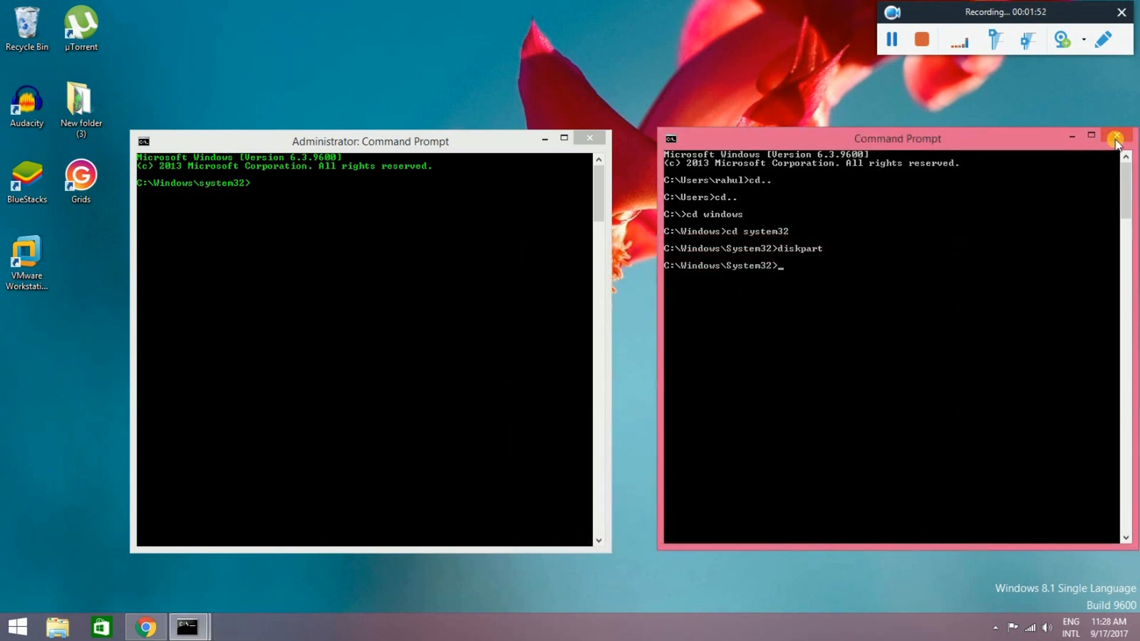
left_click(1115, 138)
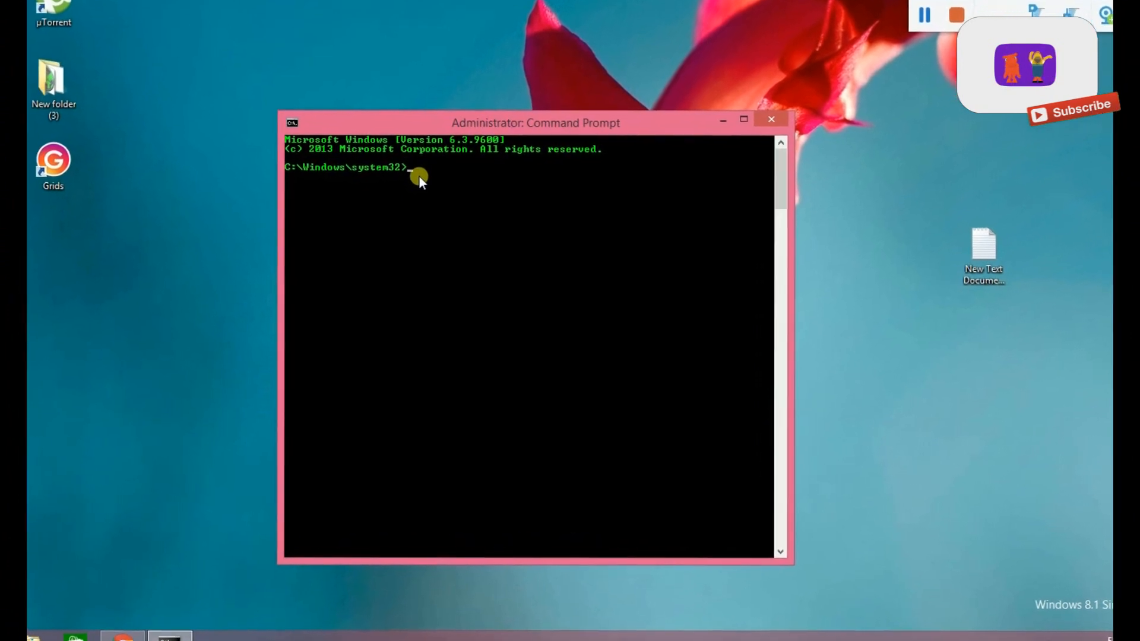
Run 'list disk' in DiskPart, revealing Disk 0 at 931 GB and Disk 1 at 7645 MB
type("diskpart")
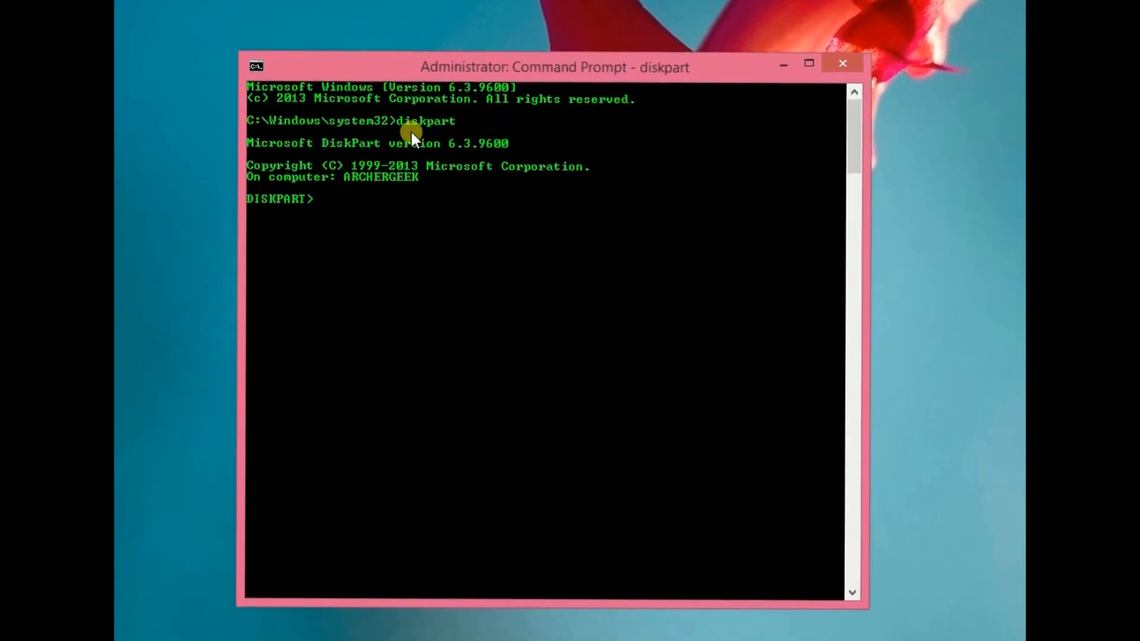
type("list d")
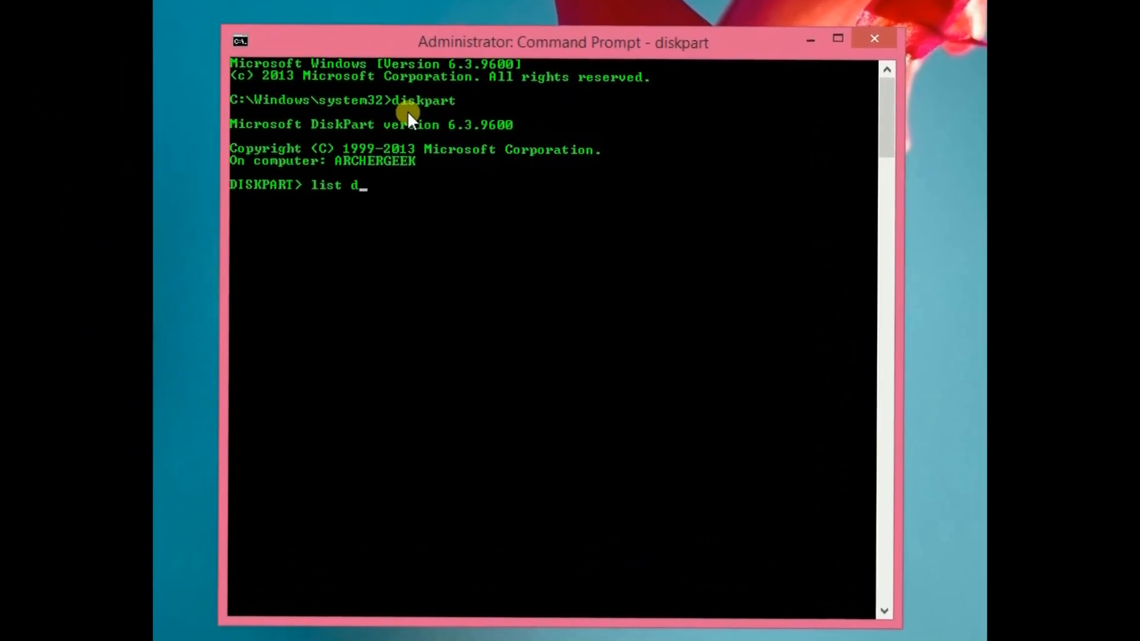
type("isk")
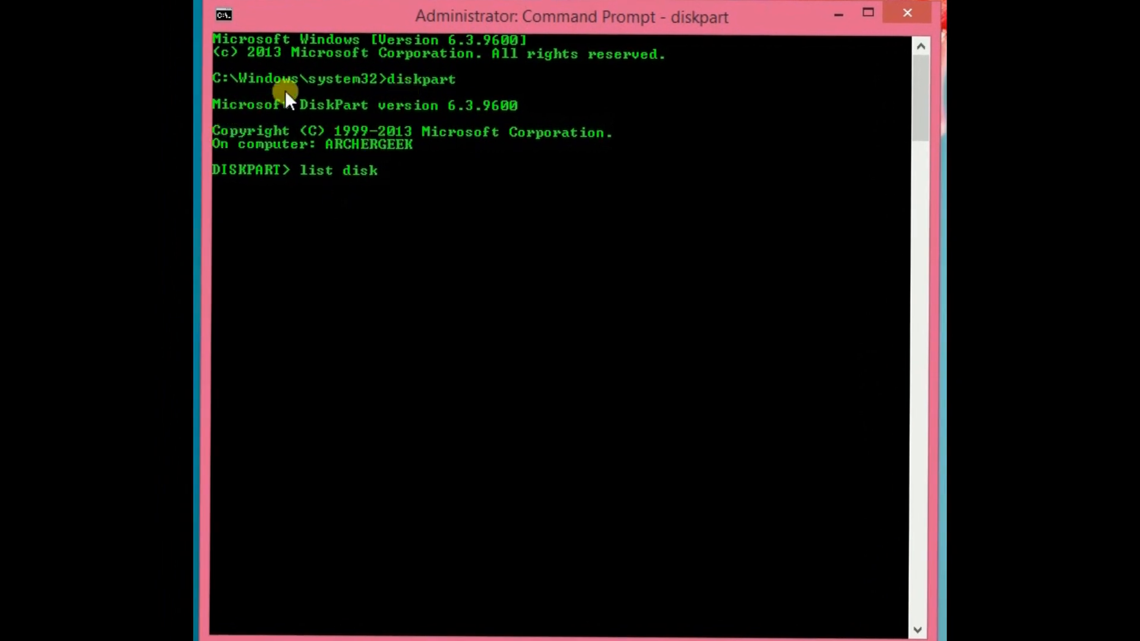
mouse_move(404, 83)
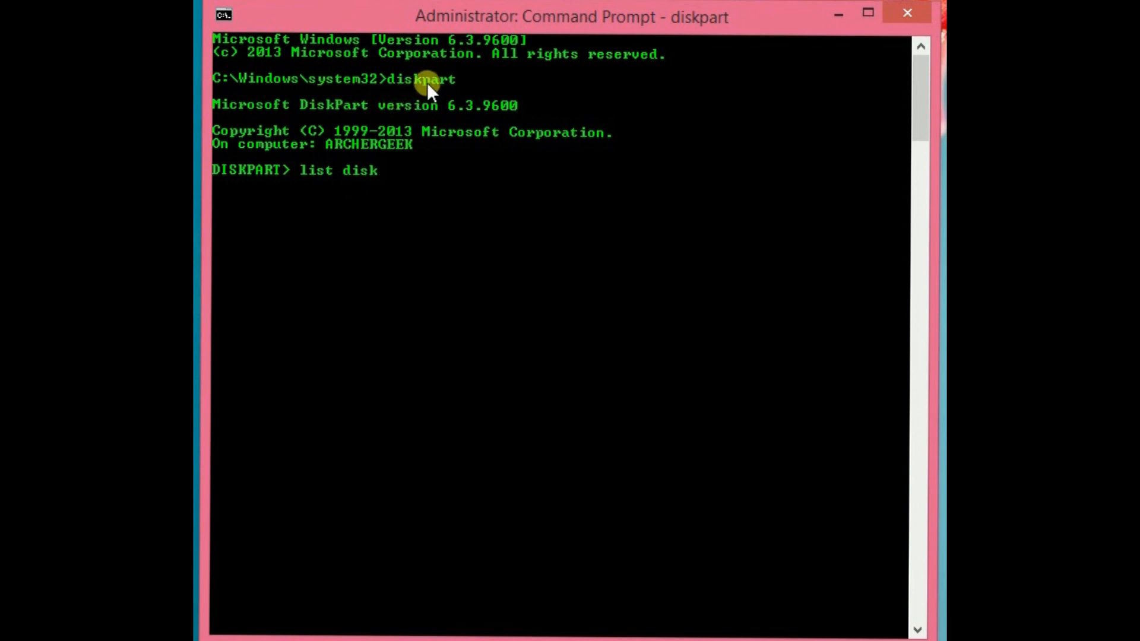
mouse_move(364, 187)
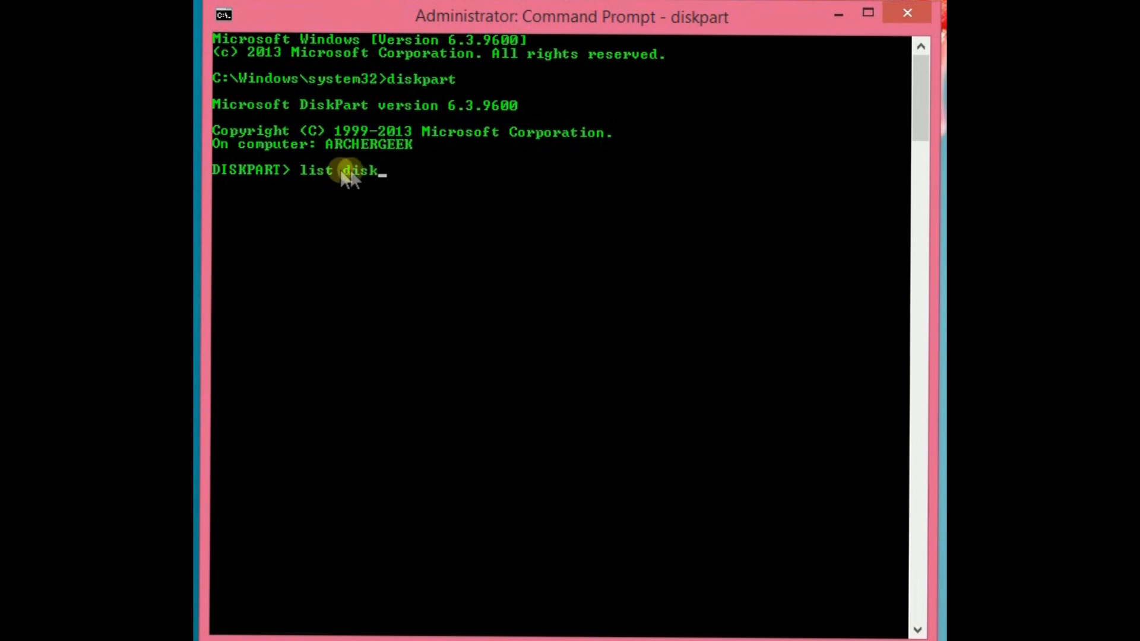
mouse_move(313, 178)
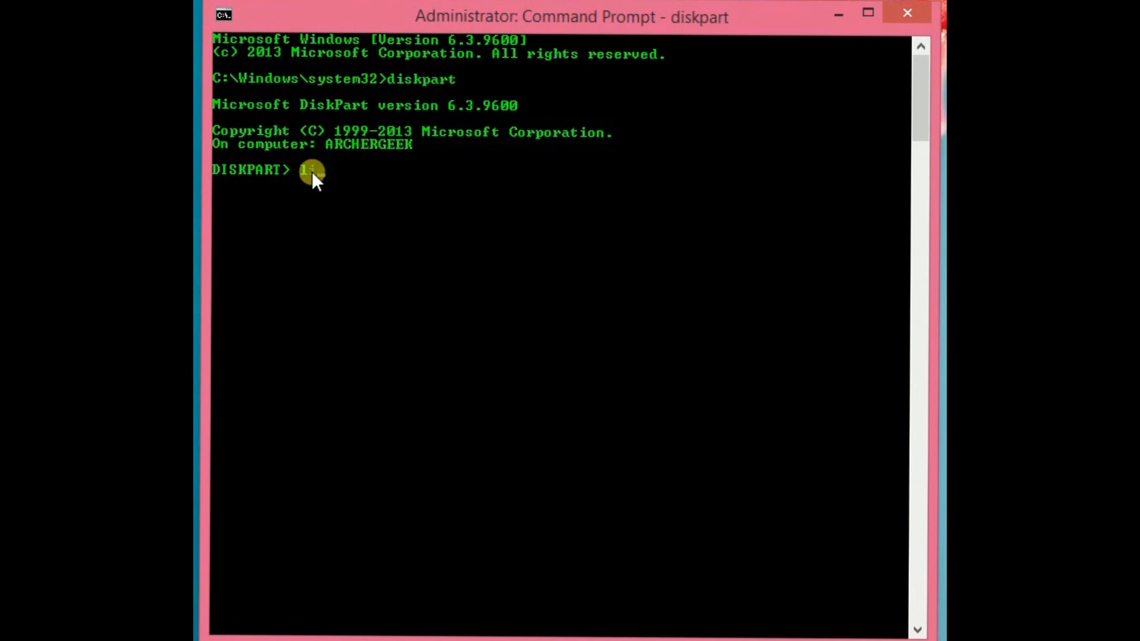
type("list")
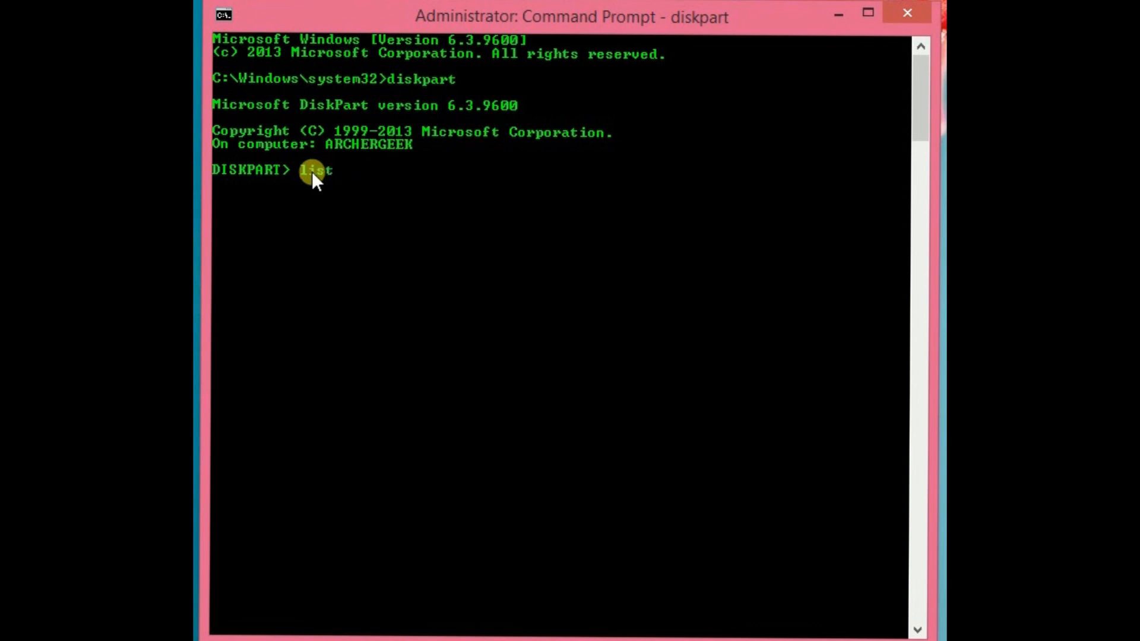
type("disk")
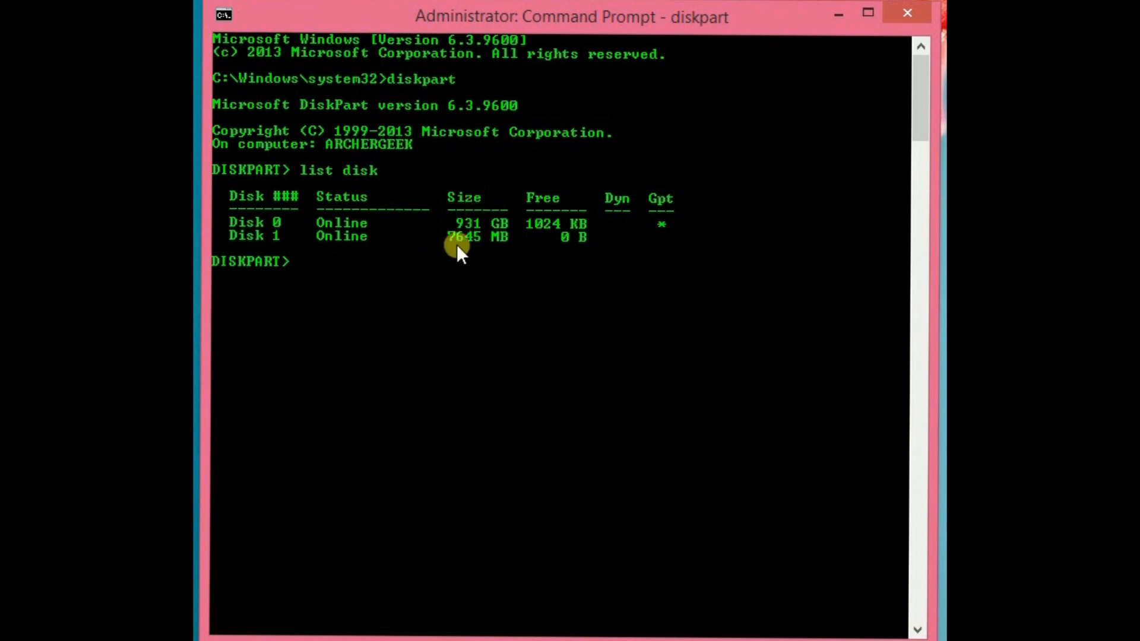
Enter 'select disk 1' to target the 7645 MB pen drive
type("s")
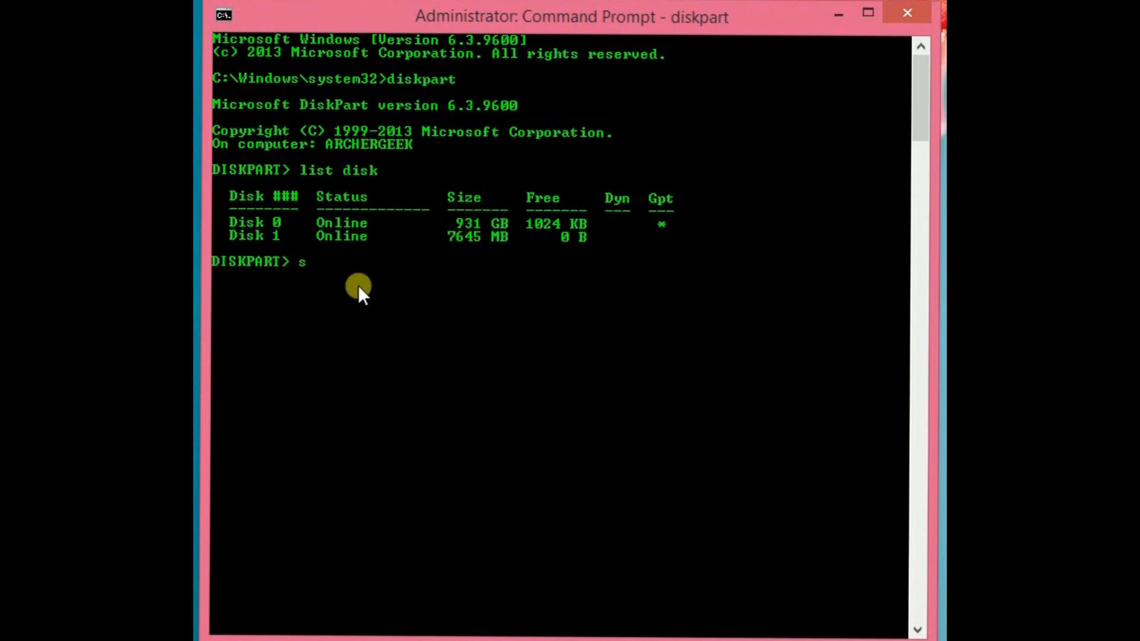
type("elect")
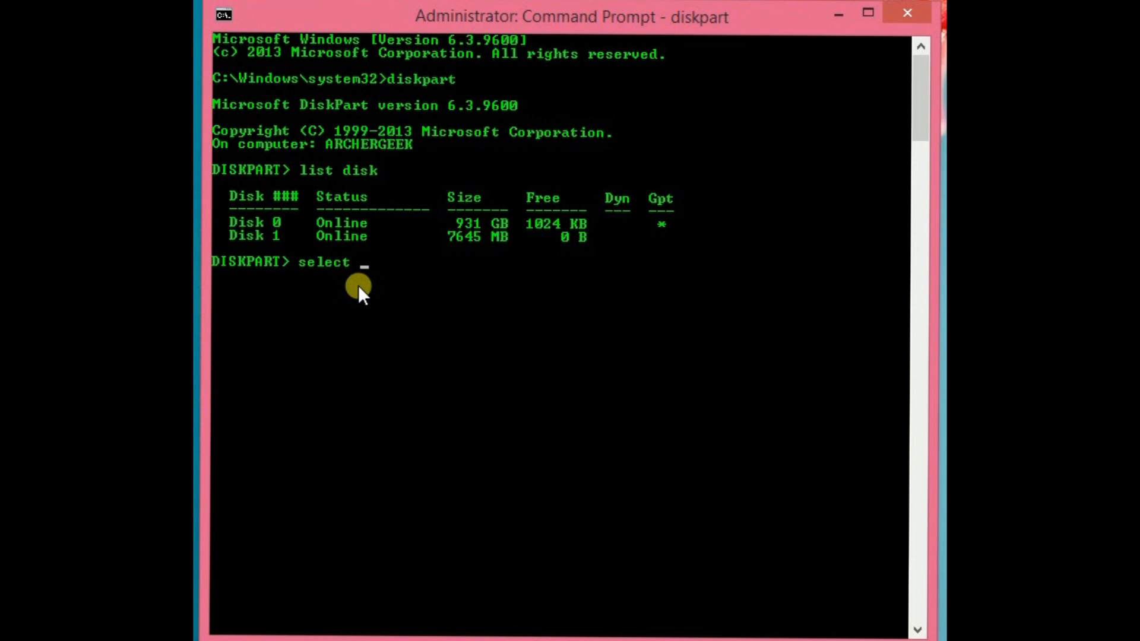
type("d")
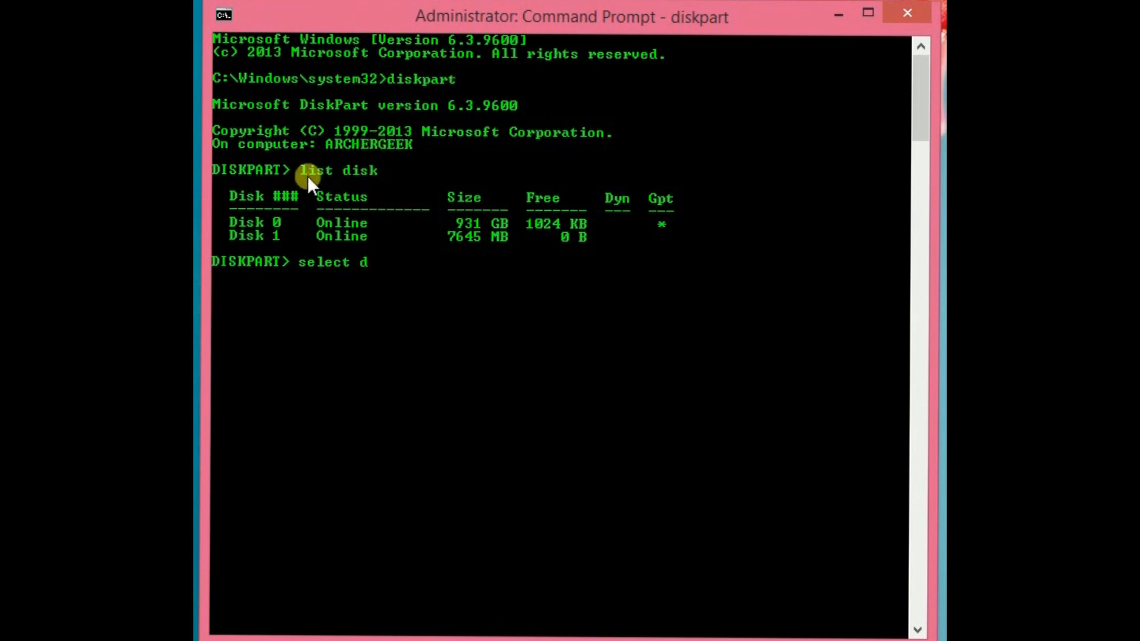
mouse_move(397, 175)
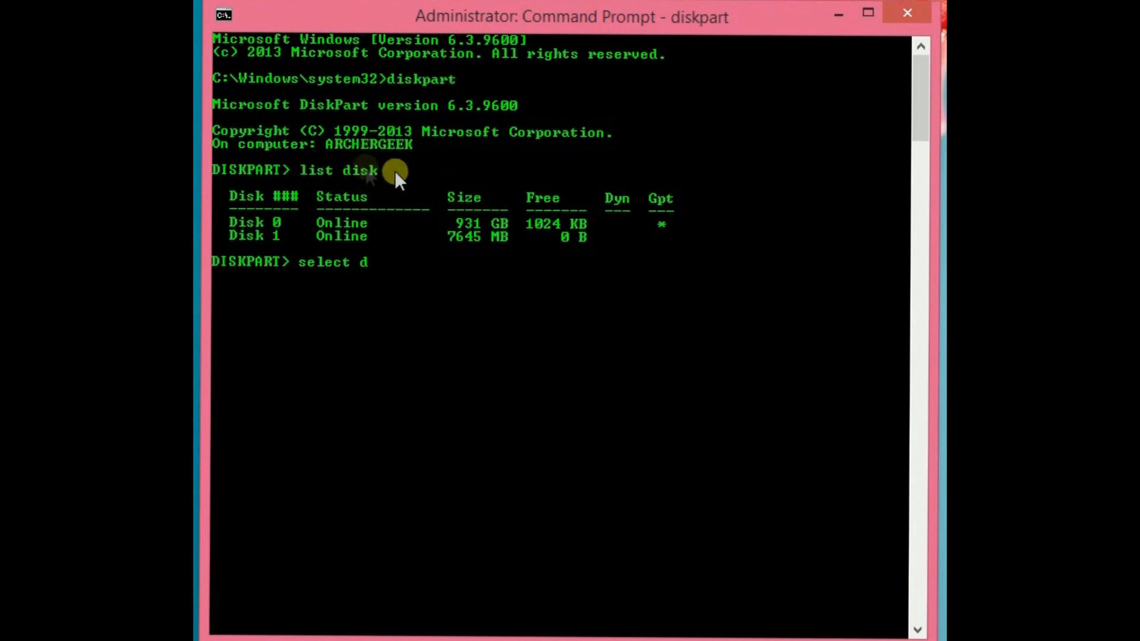
mouse_move(372, 284)
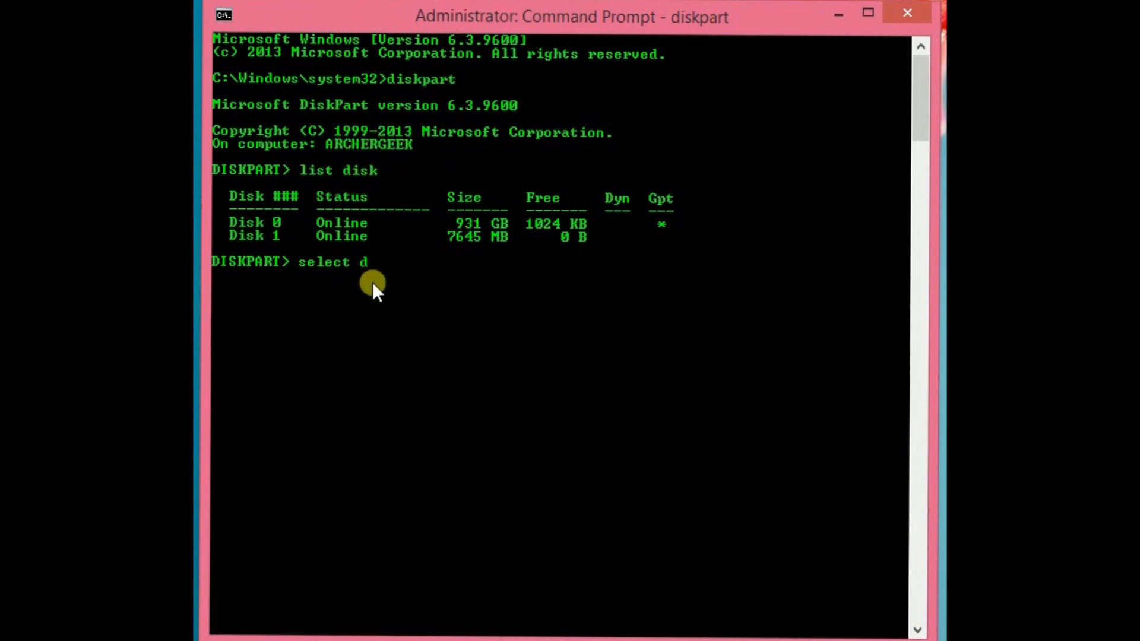
type("isk")
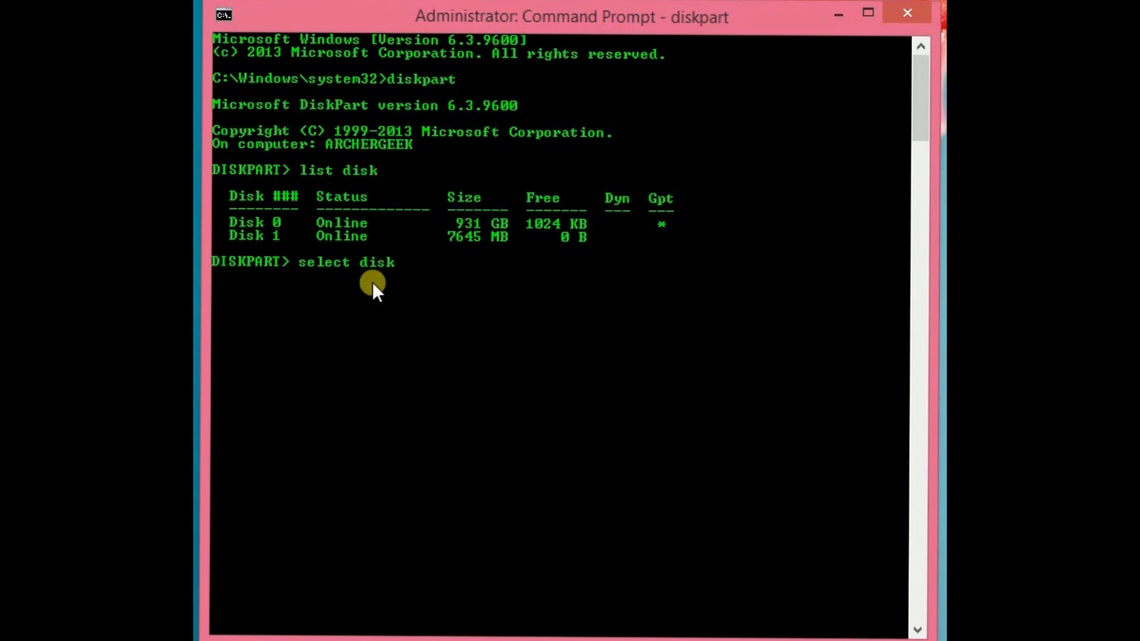
type("1")
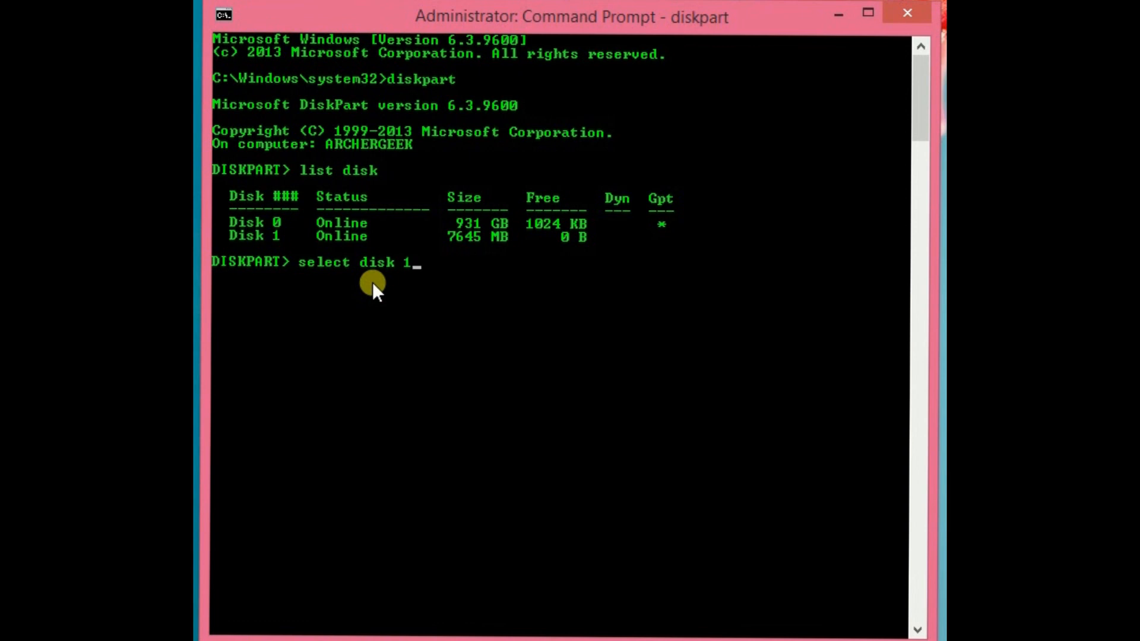
mouse_move(422, 281)
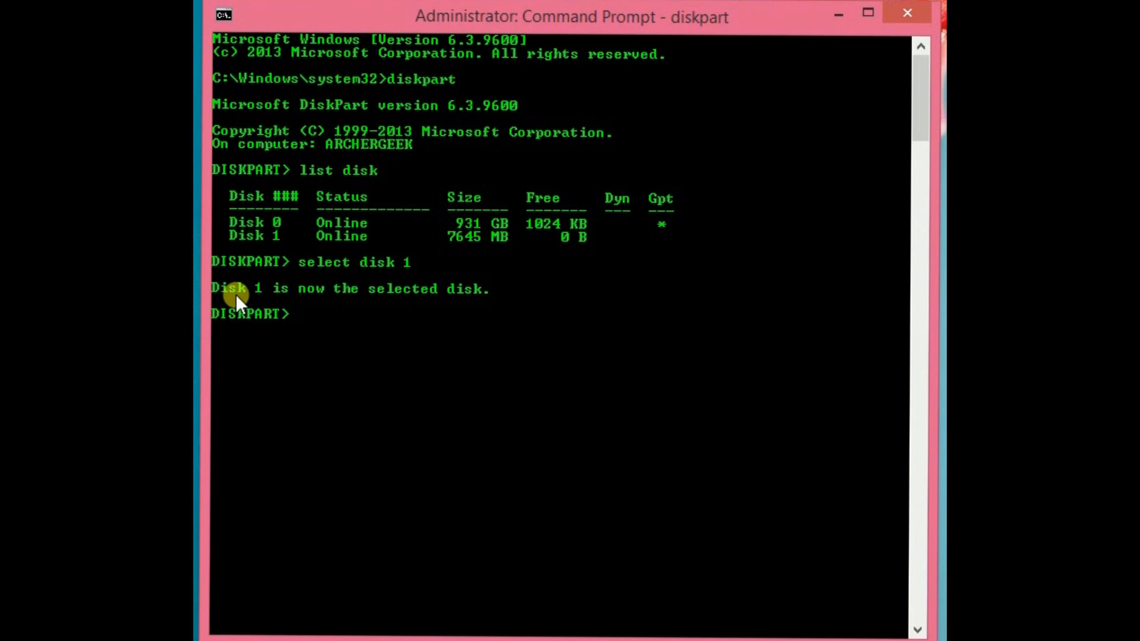
Run 'clean' on Disk 1, then 'exit' twice to leave DiskPart and close Command Prompt
type("clea")
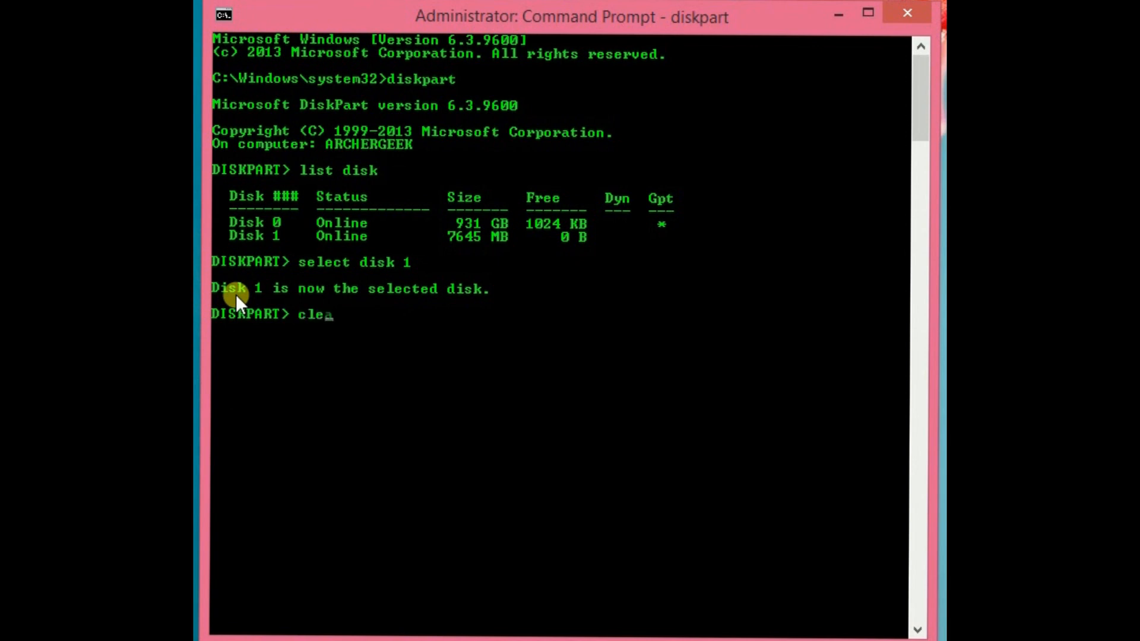
type("an")
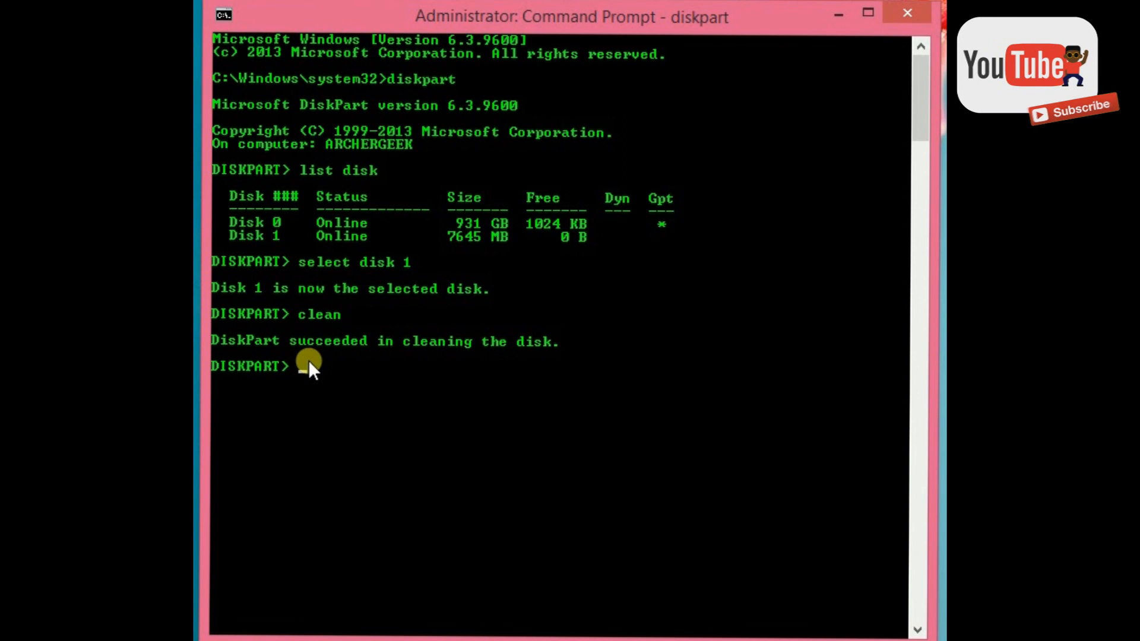
type("exit")
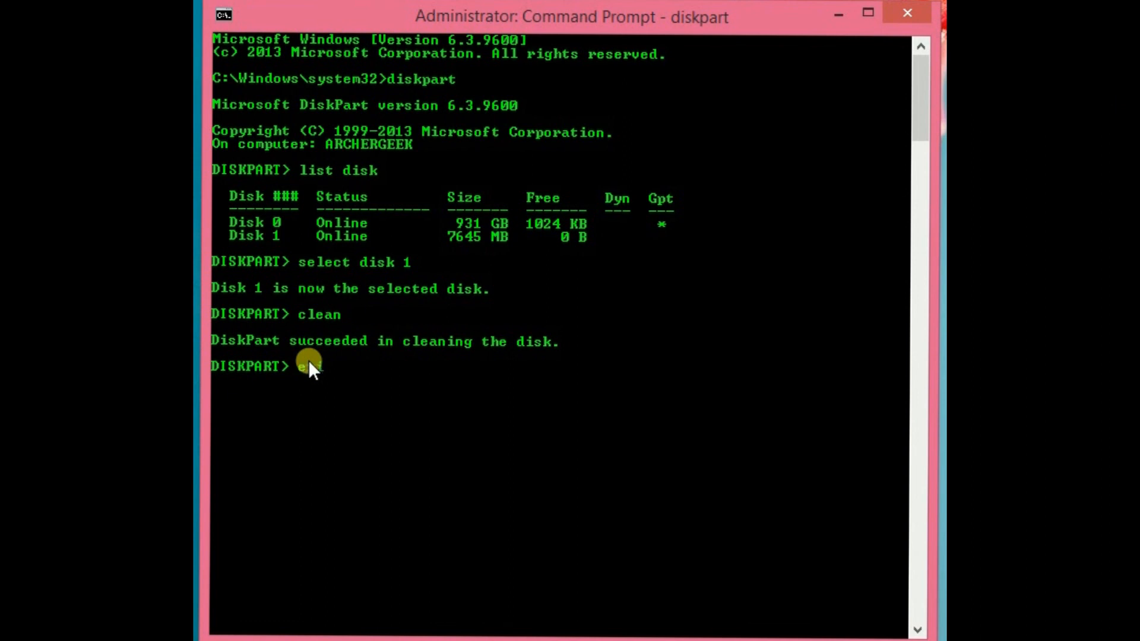
type("it")
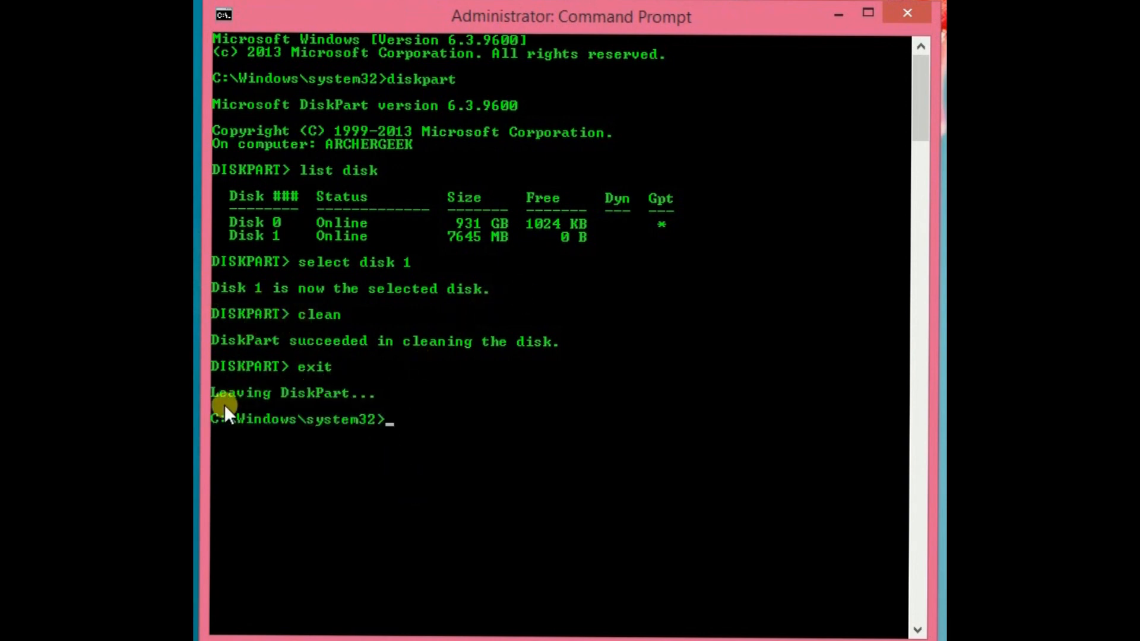
mouse_move(415, 442)
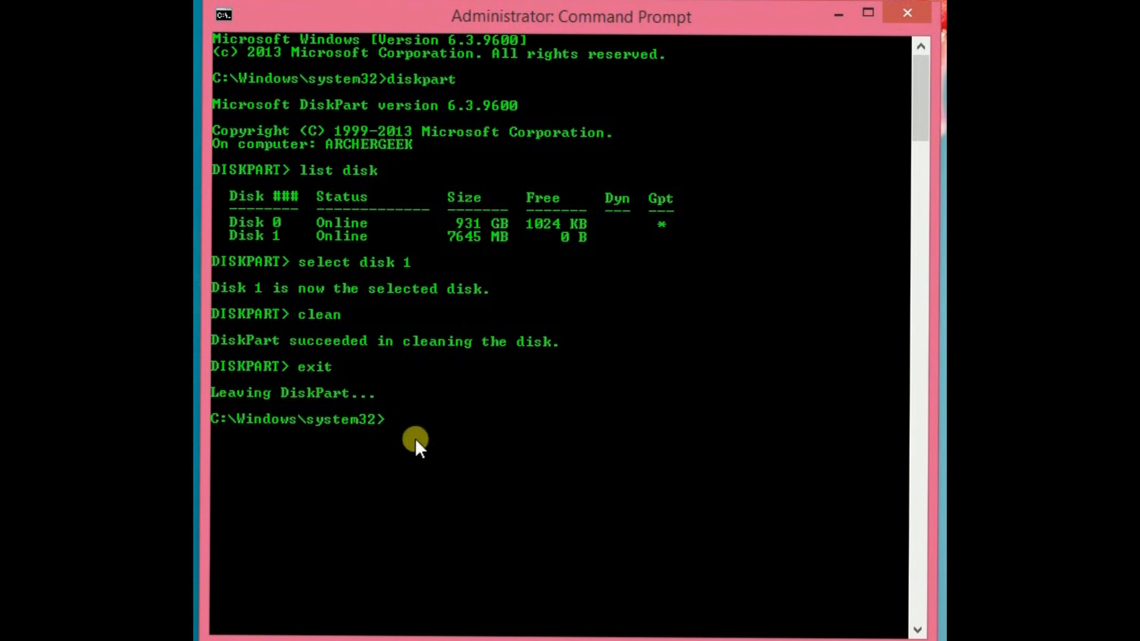
type("e")
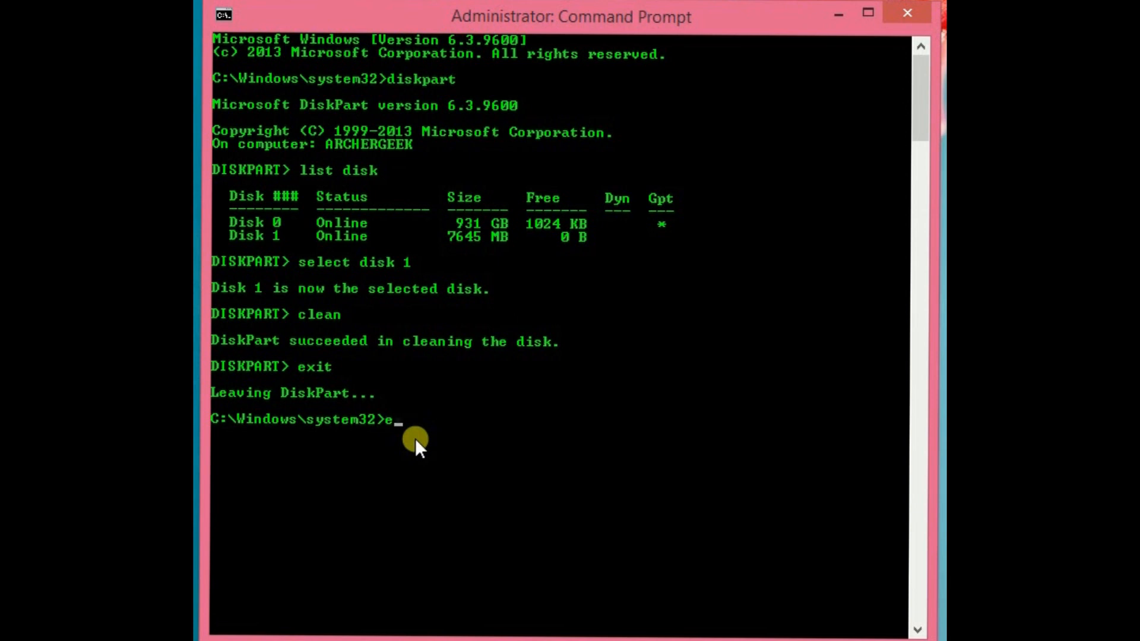
type("xit")
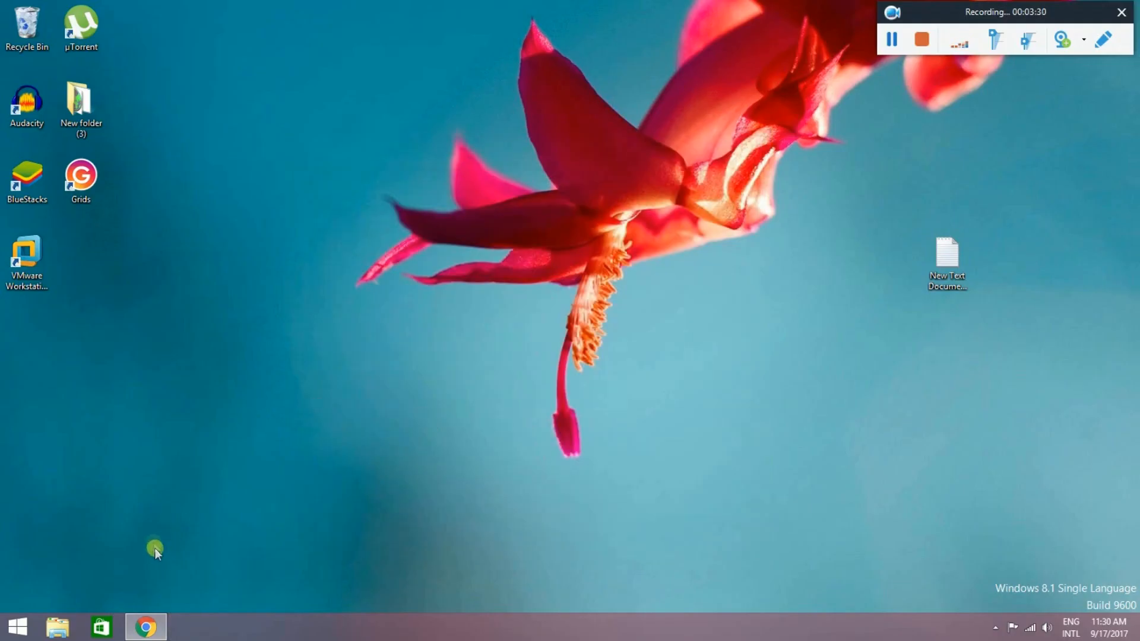
Browse to Removable Disk (H:) in File Explorer and view its empty contents
left_click(16, 626)
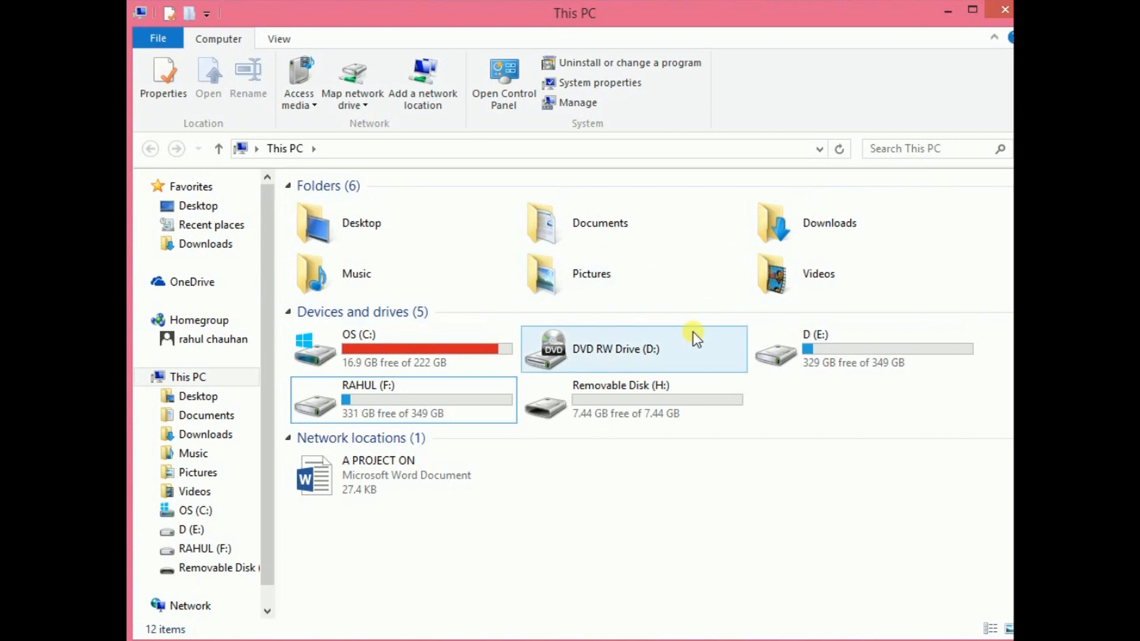
left_click(633, 400)
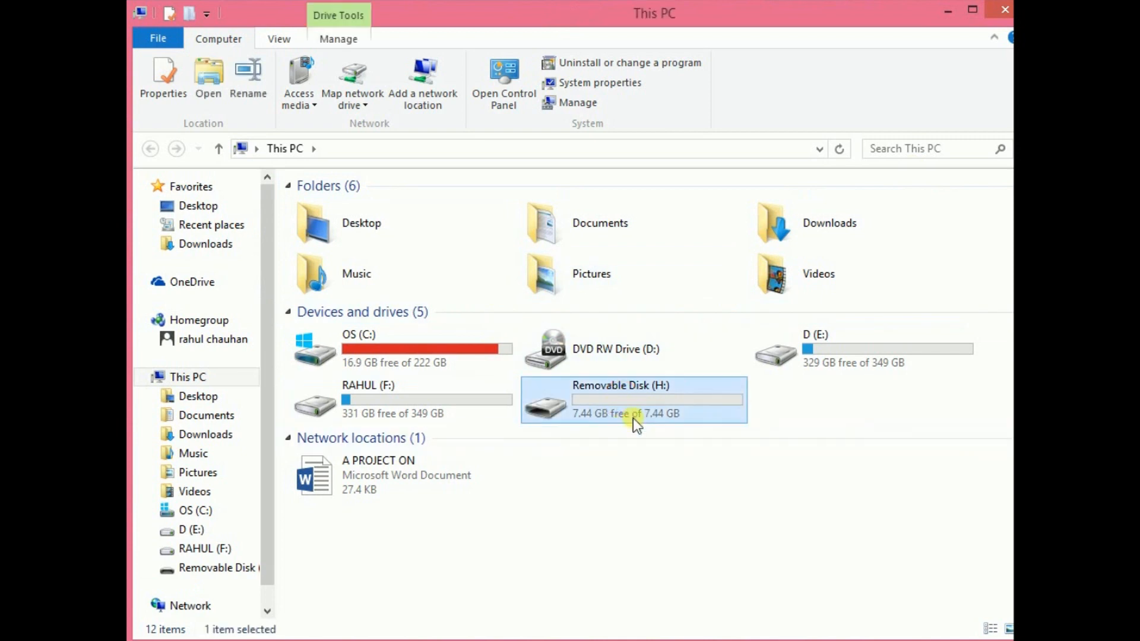
double_click(633, 400)
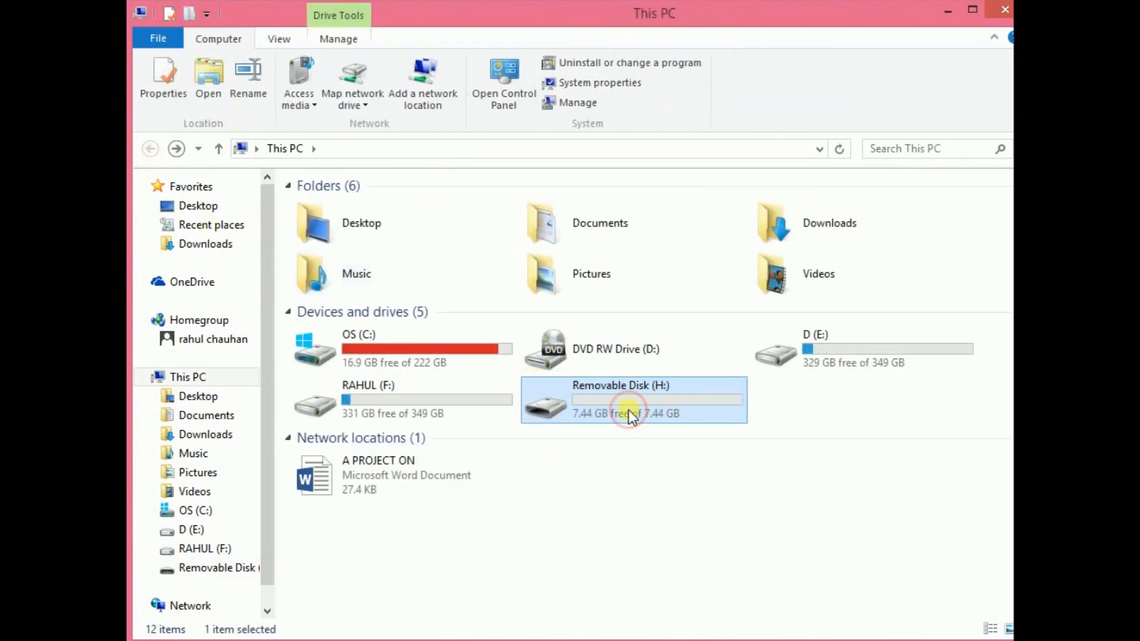
double_click(633, 400)
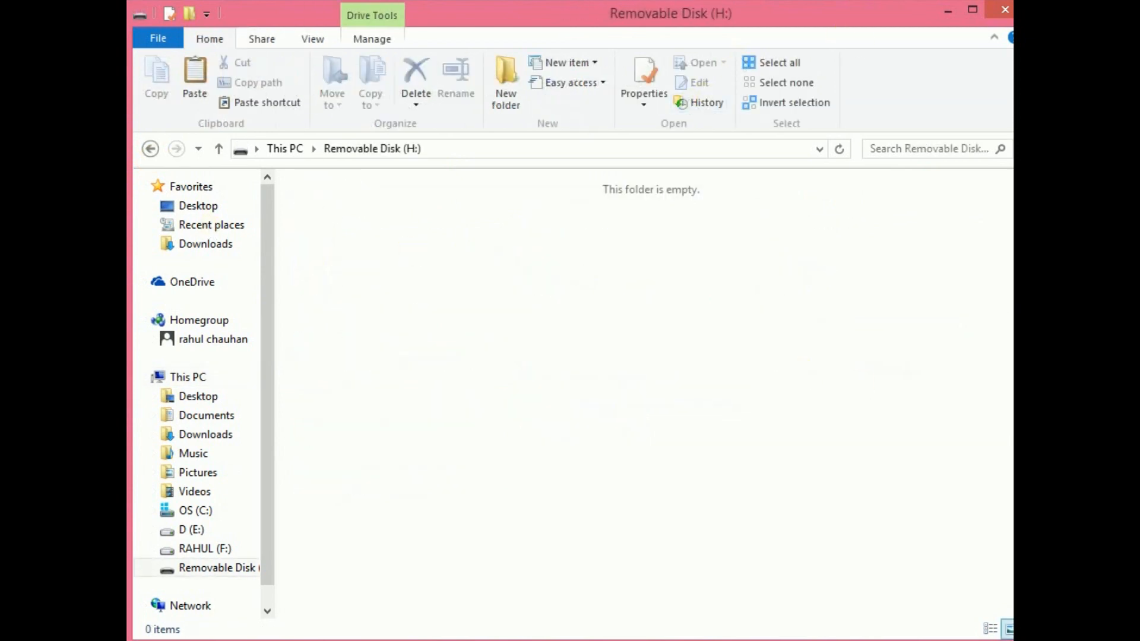
mouse_move(691, 216)
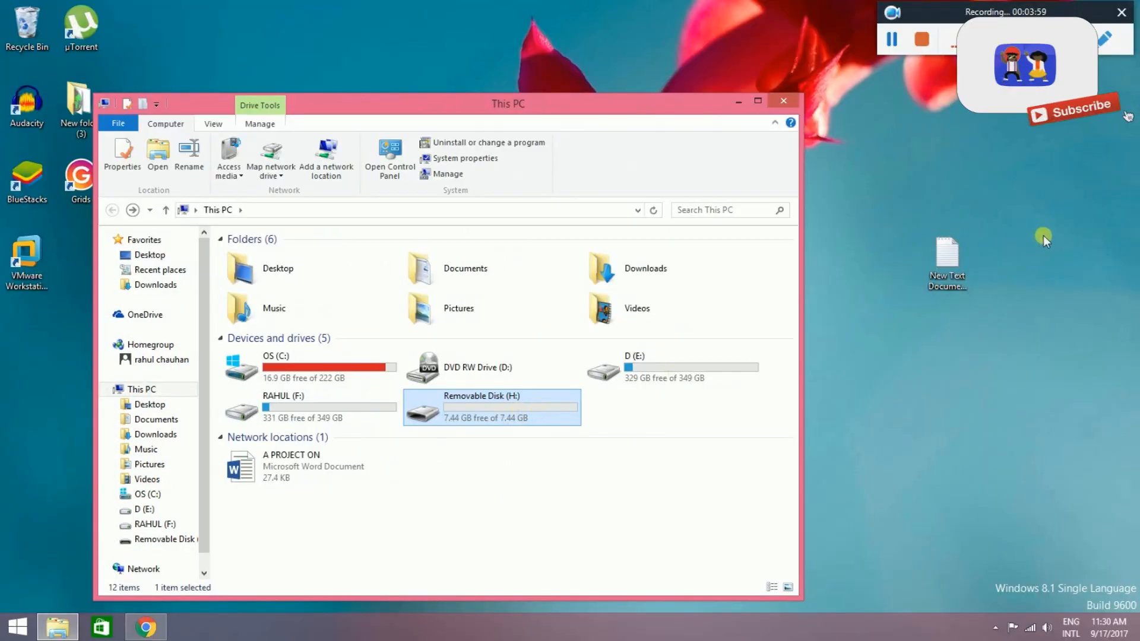
double_click(480, 407)
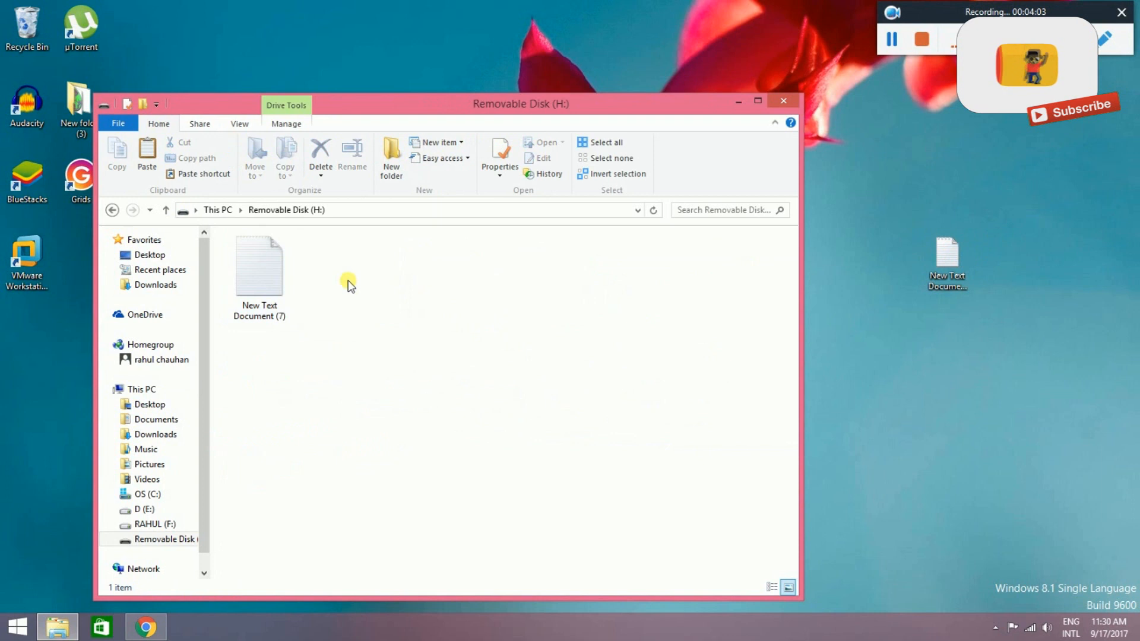
Add a pasted text document and a new folder to drive H:
right_click(348, 284)
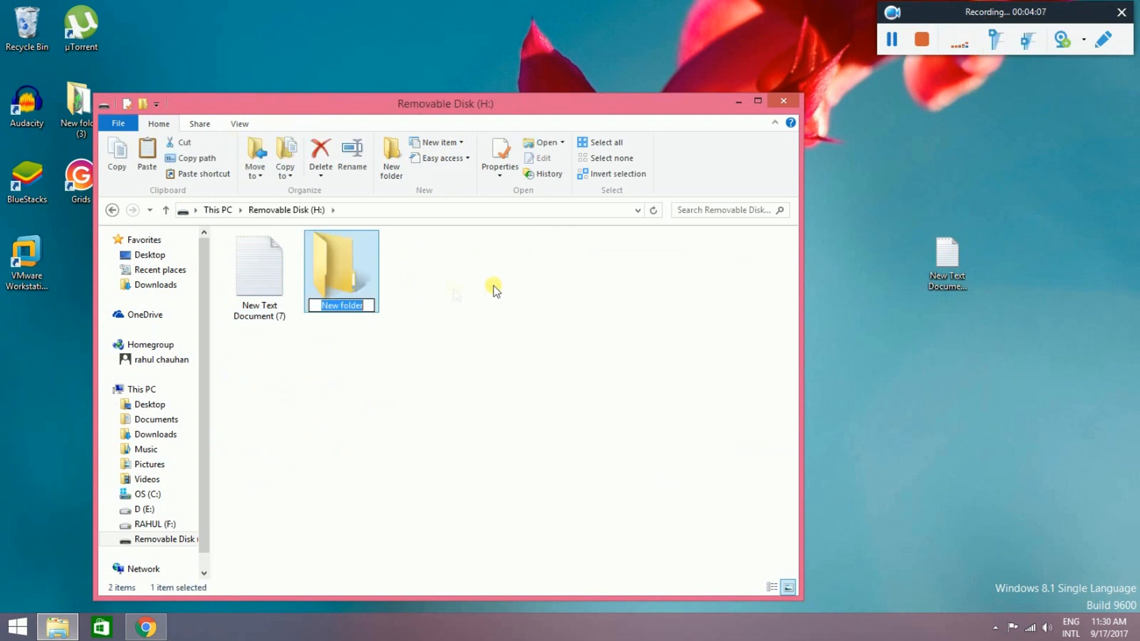
left_click(411, 282)
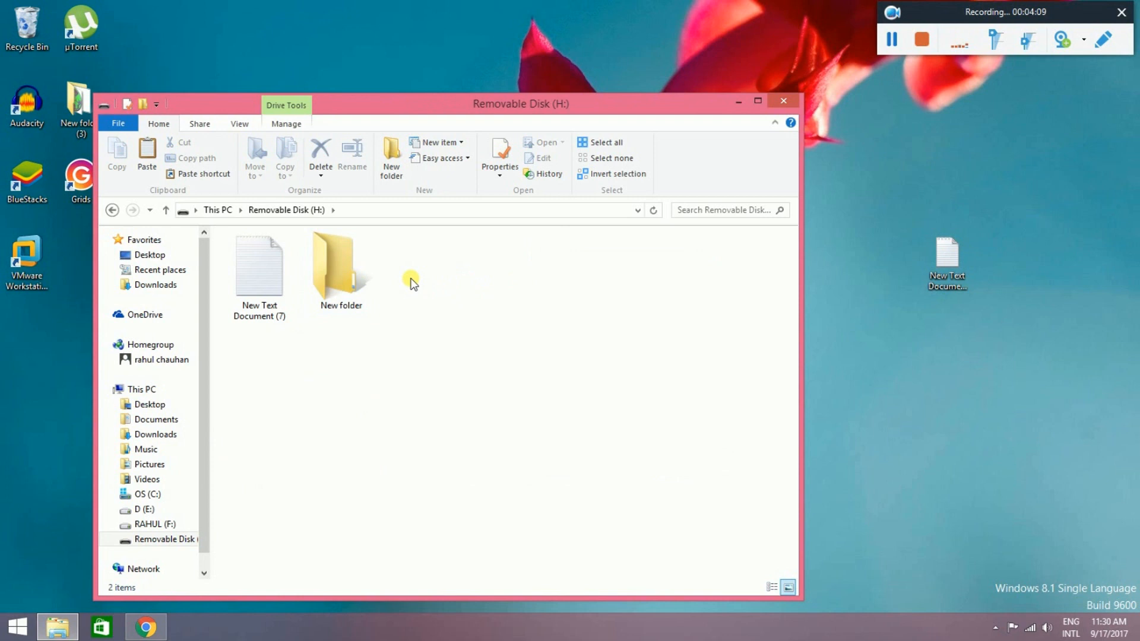